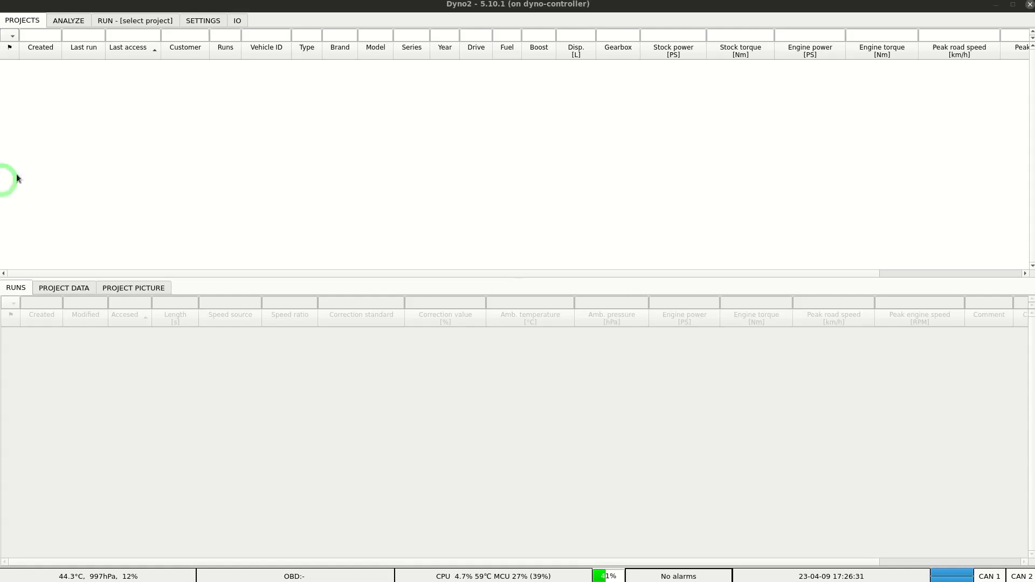
- Show the graph report template's HTML in the settings' report editor
left_click(203, 21)
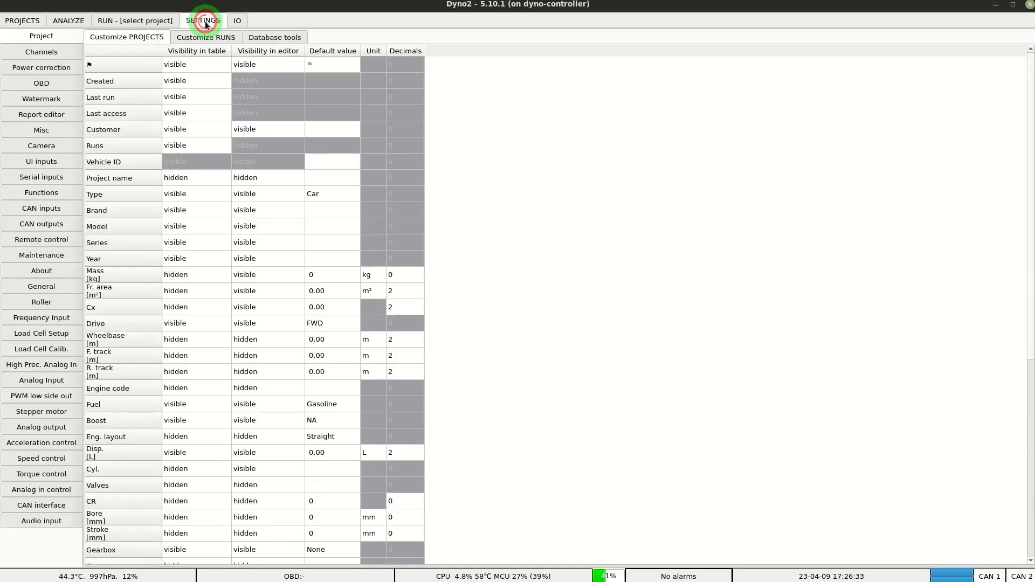
mouse_move(56, 102)
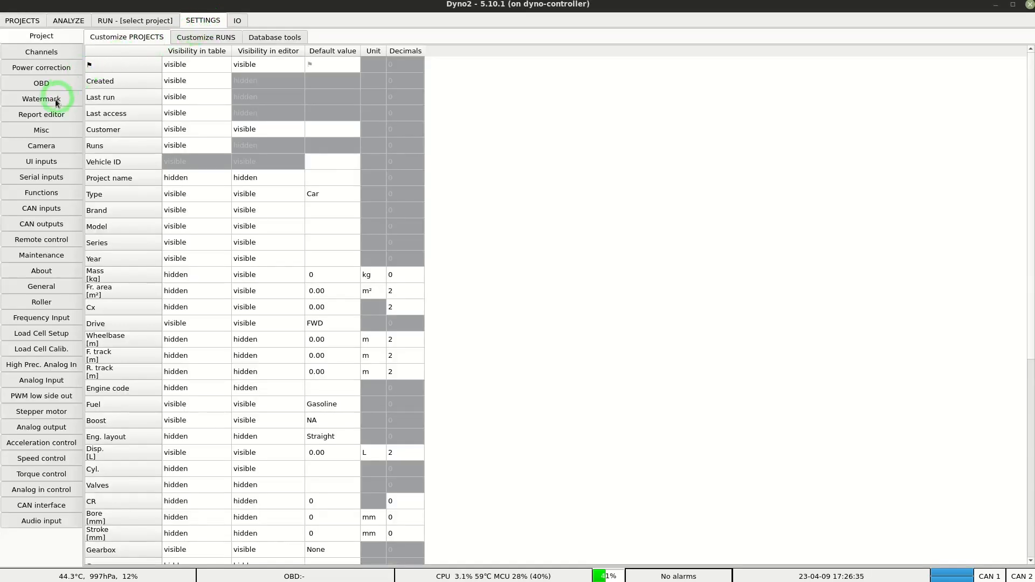
left_click(41, 113)
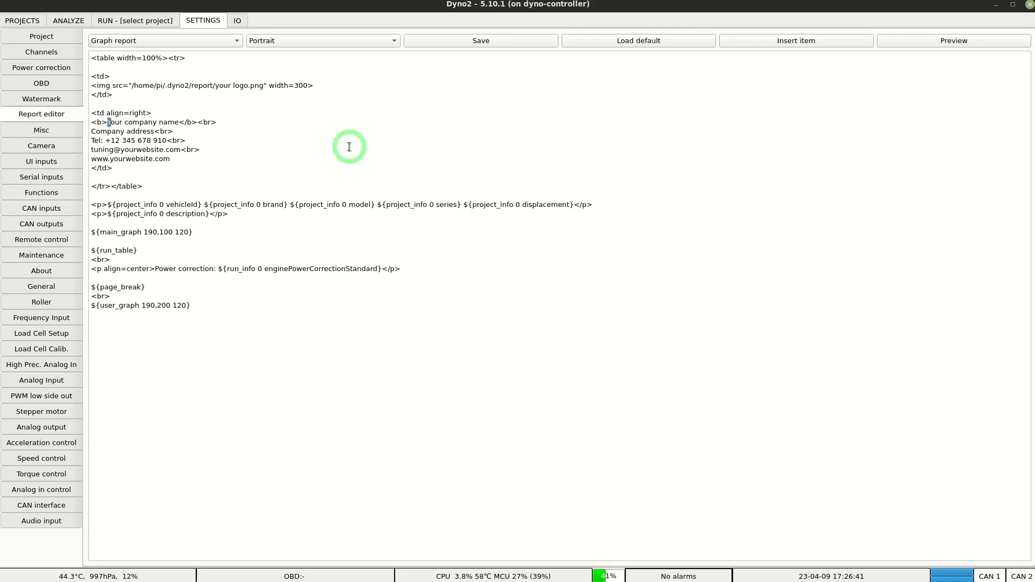
- Replace the placeholders with company 'Super Tuning' and address 'Fast street 3', then save the template
double_click(142, 122)
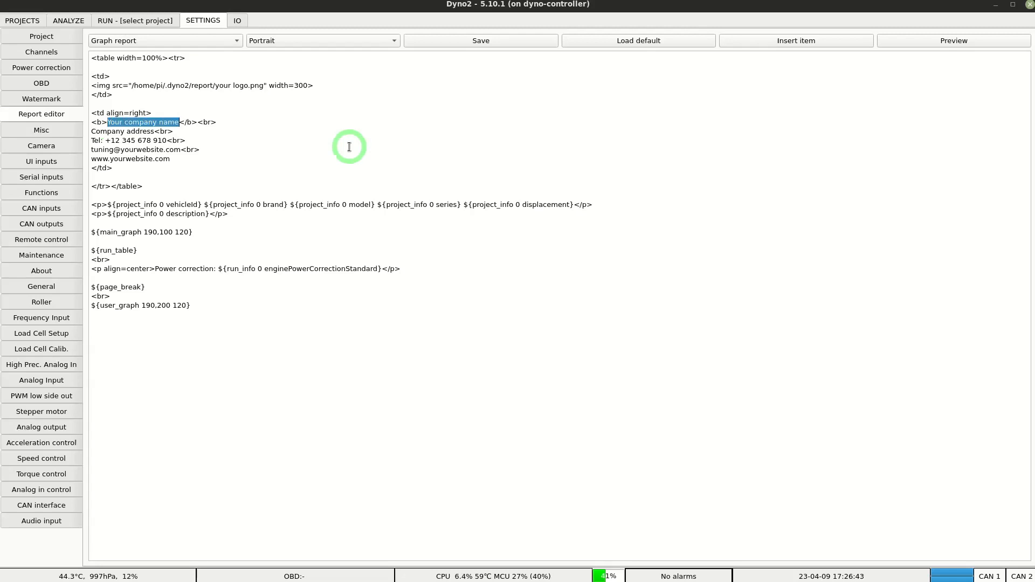
type("Super Tuning")
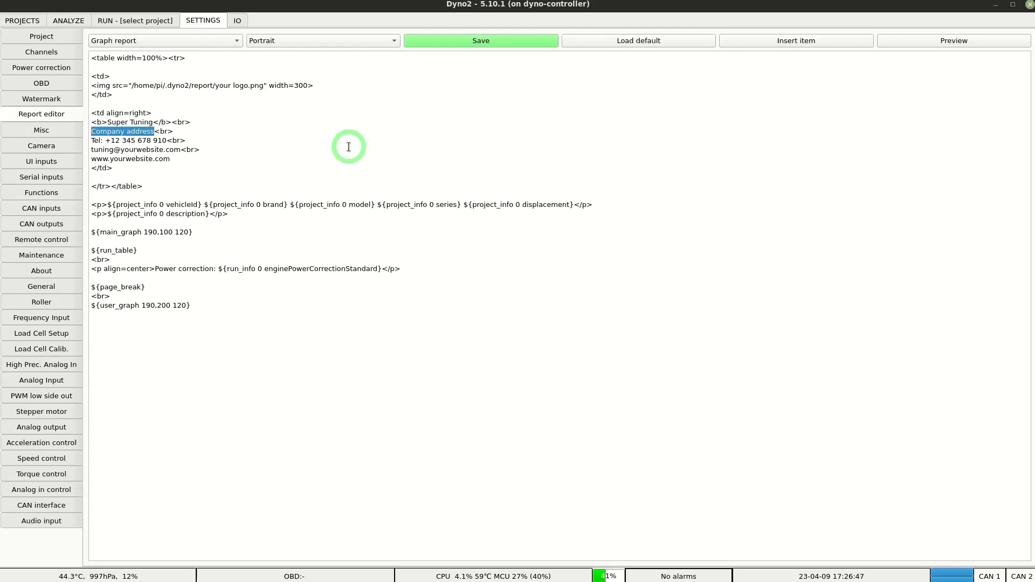
type("Fast str<br>")
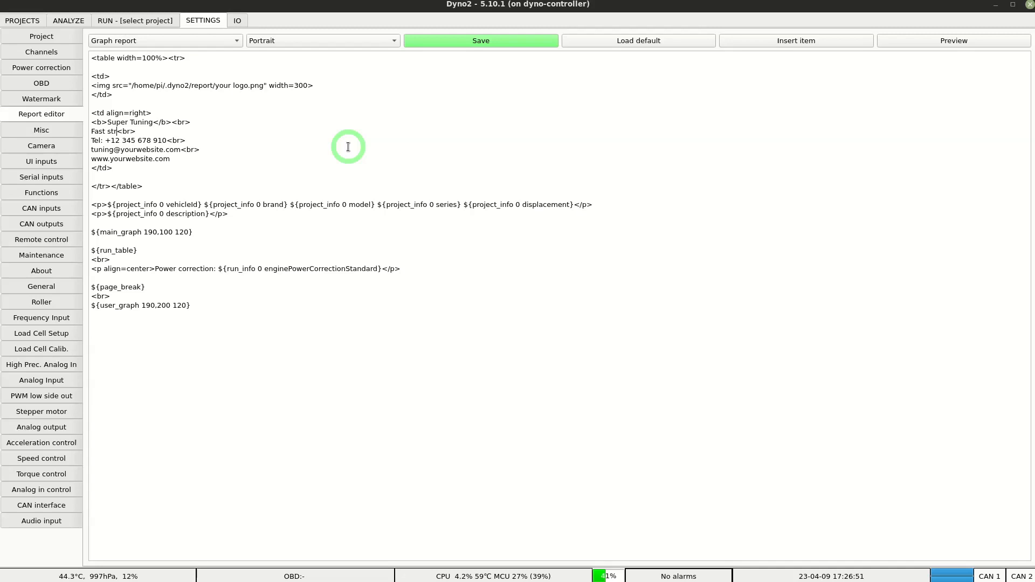
type("eet")
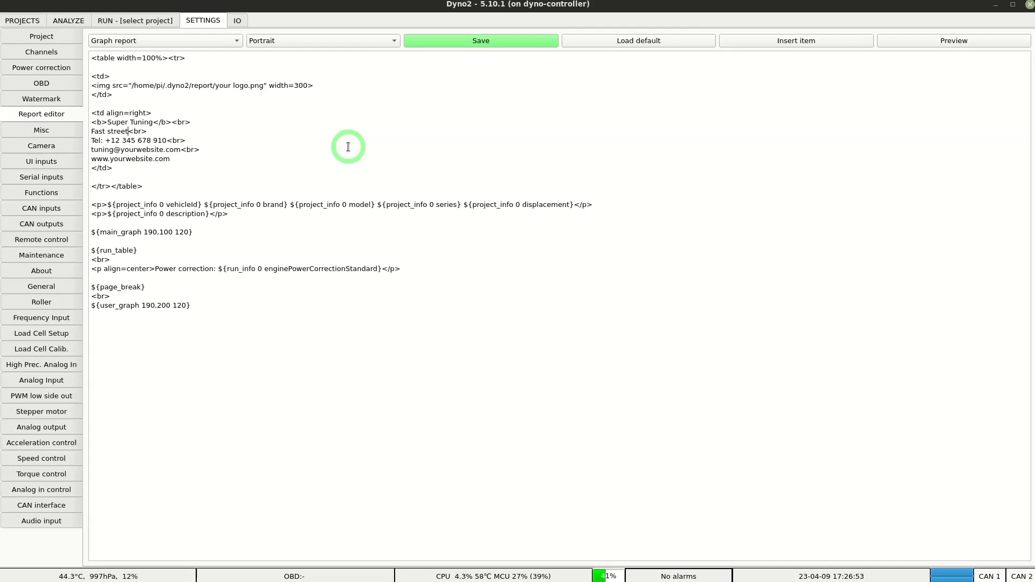
type("3")
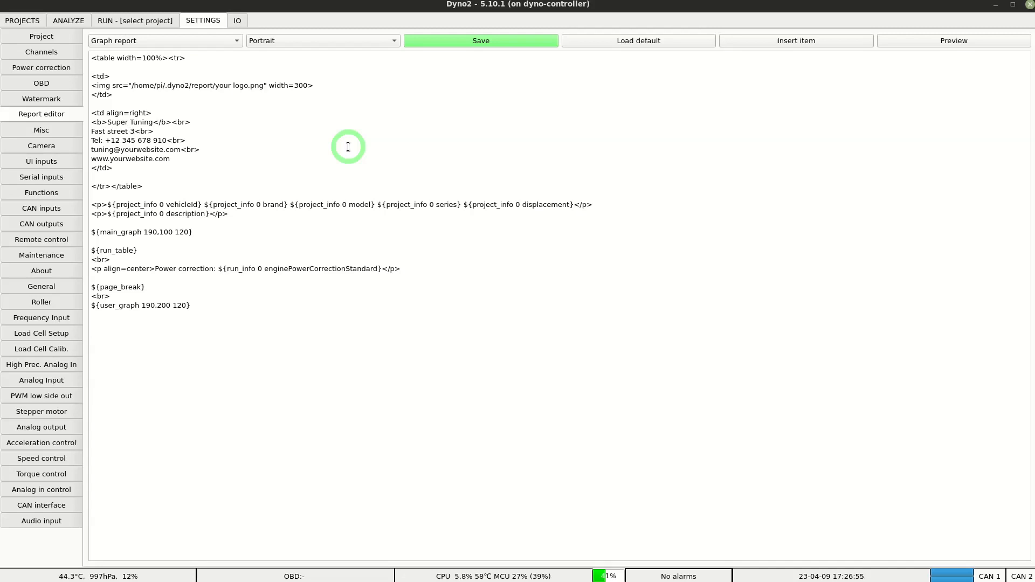
mouse_move(150, 113)
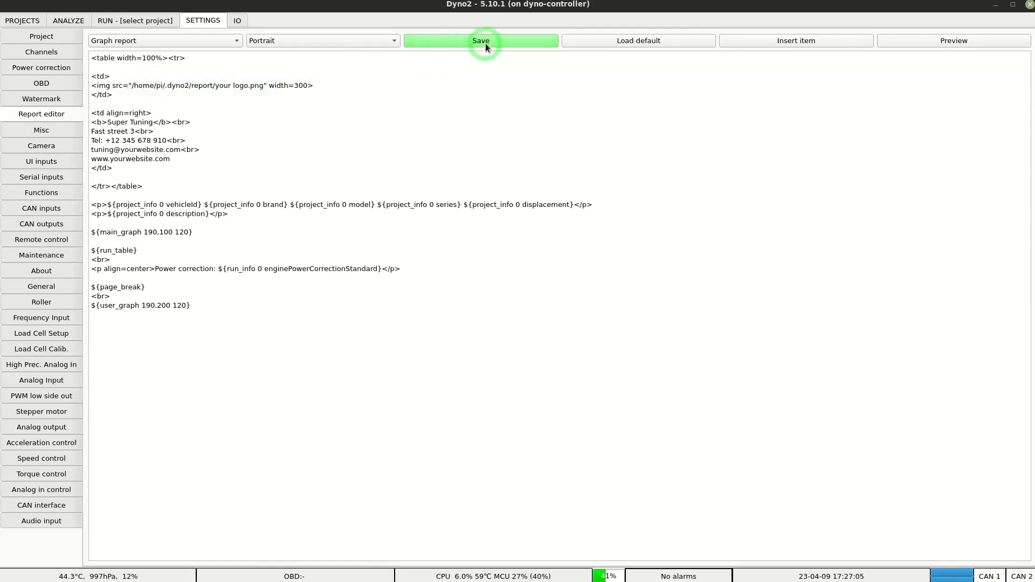
left_click(481, 40)
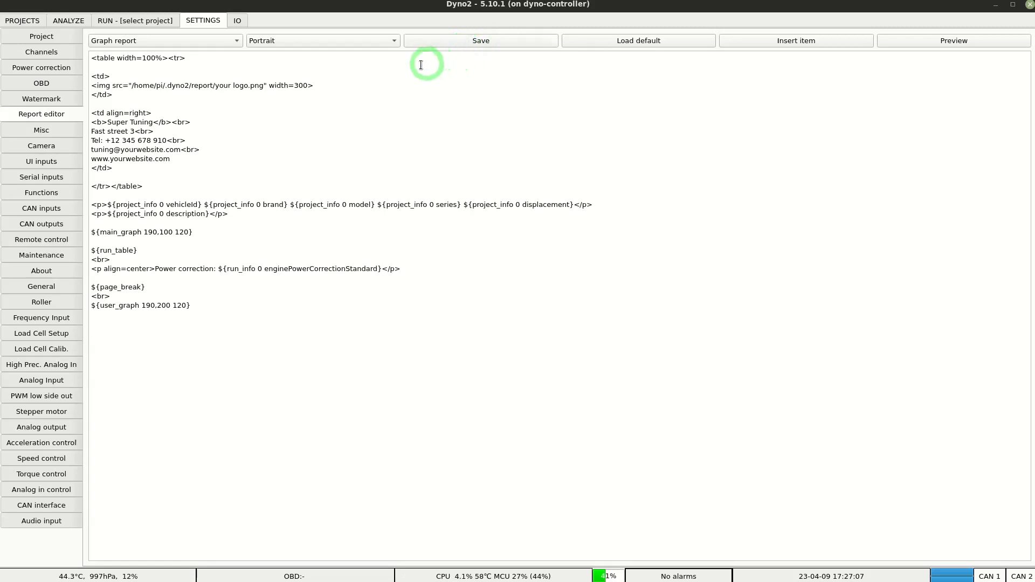
mouse_move(280, 84)
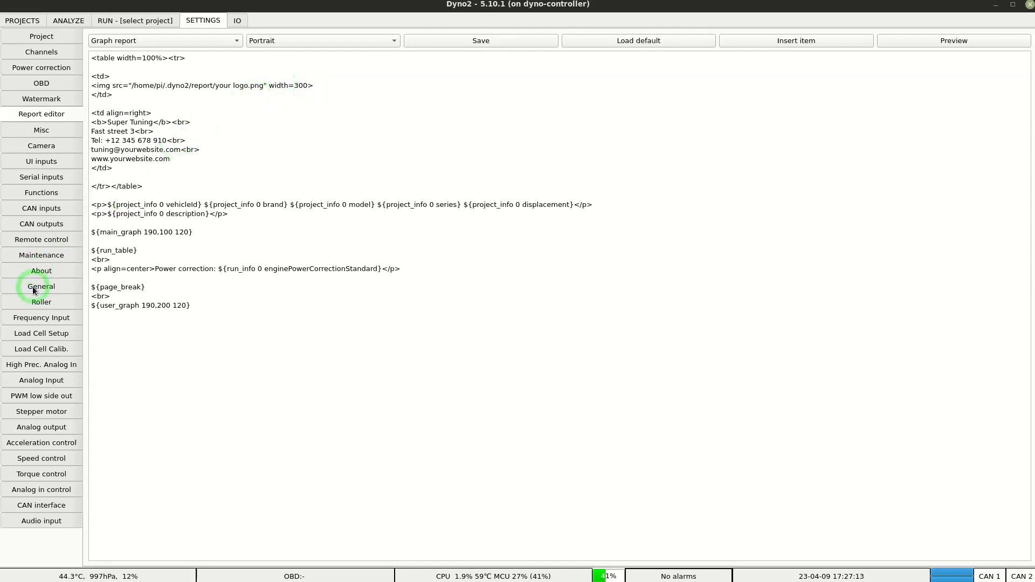
- Set the general dyno type to roller with 8% loss from load factor and absorber dyno off
left_click(41, 286)
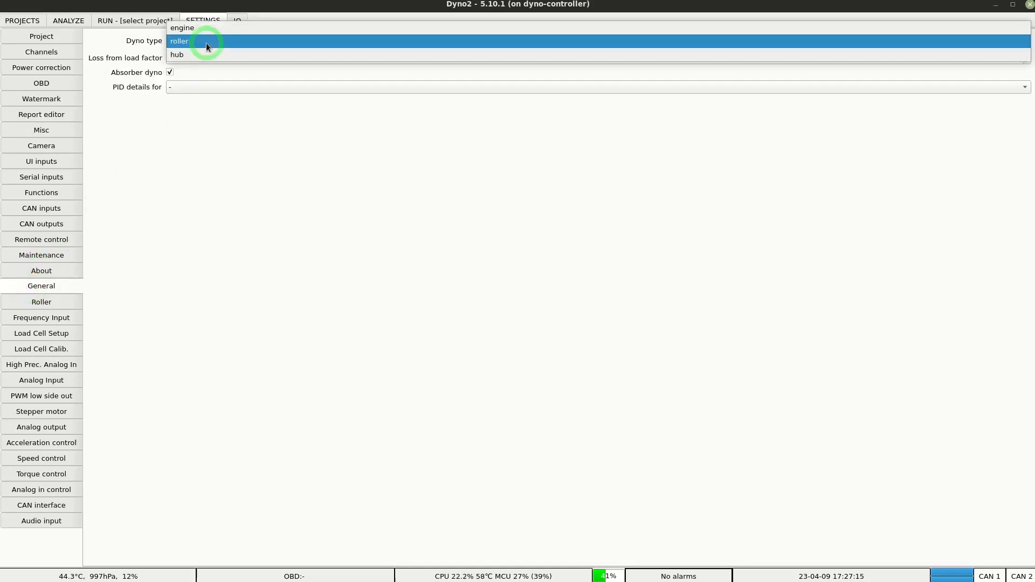
left_click(179, 41)
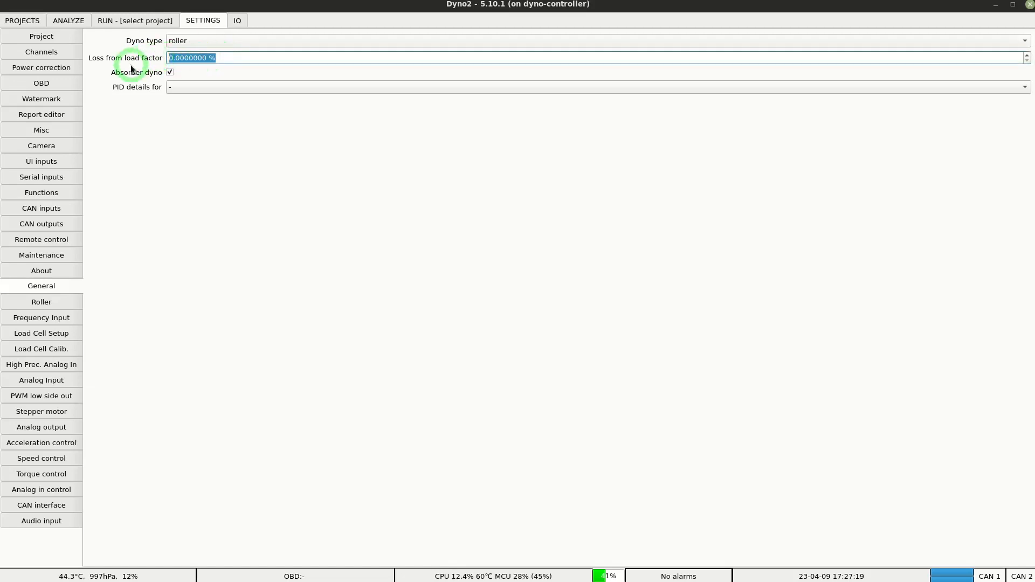
type("8")
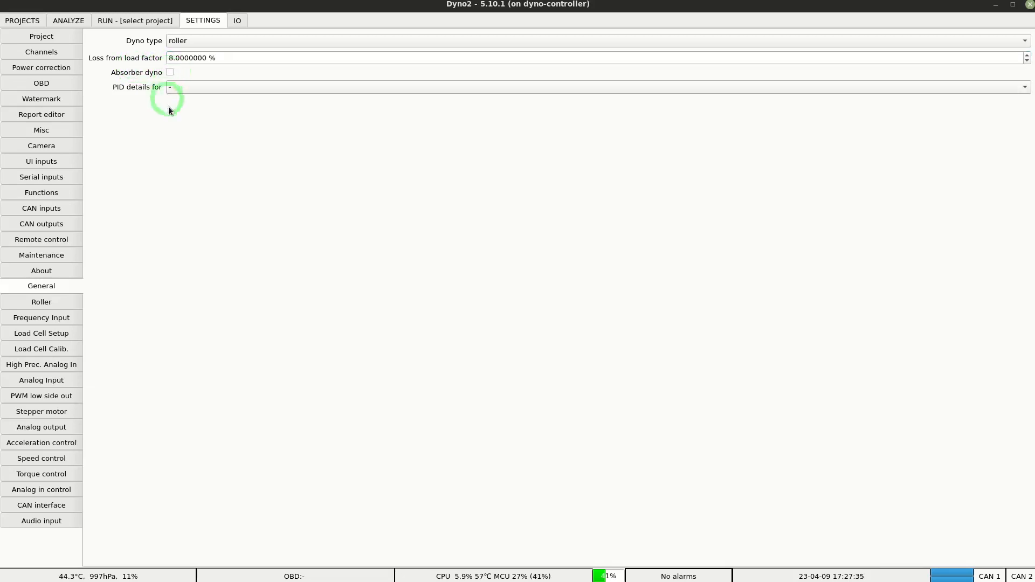
mouse_move(157, 172)
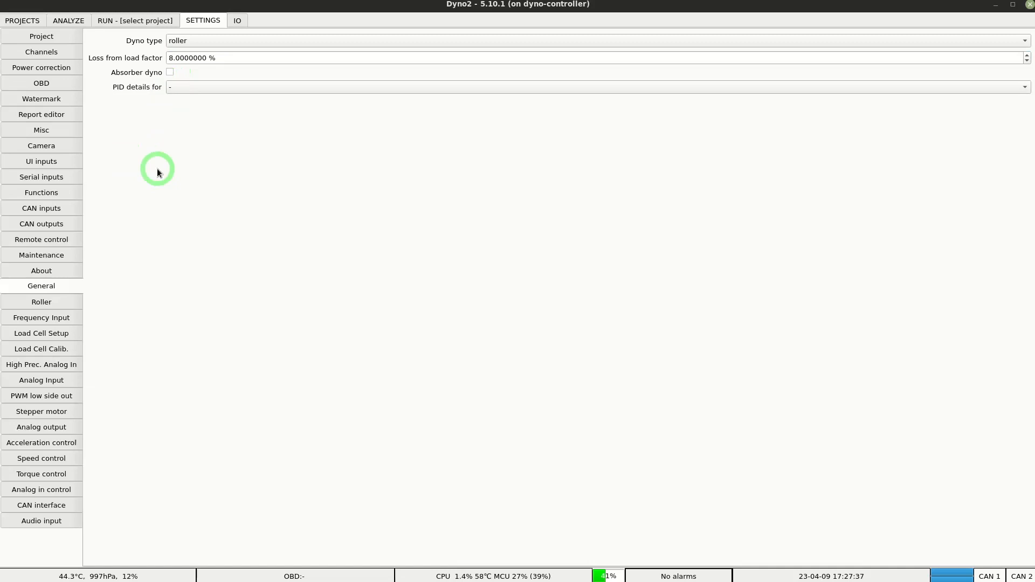
mouse_move(51, 302)
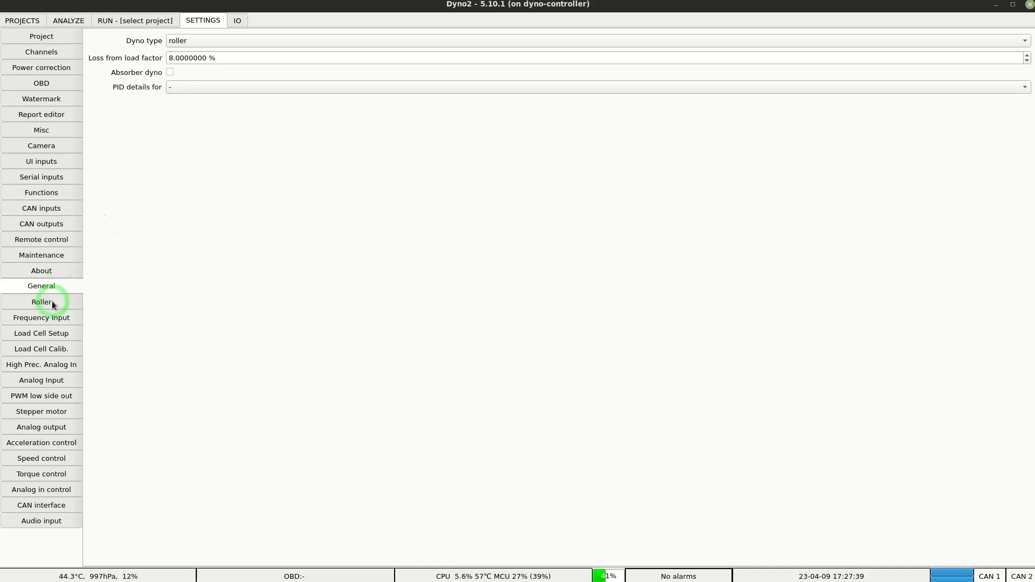
- Set the roller diameter to 0.3 m in the roller settings
left_click(41, 302)
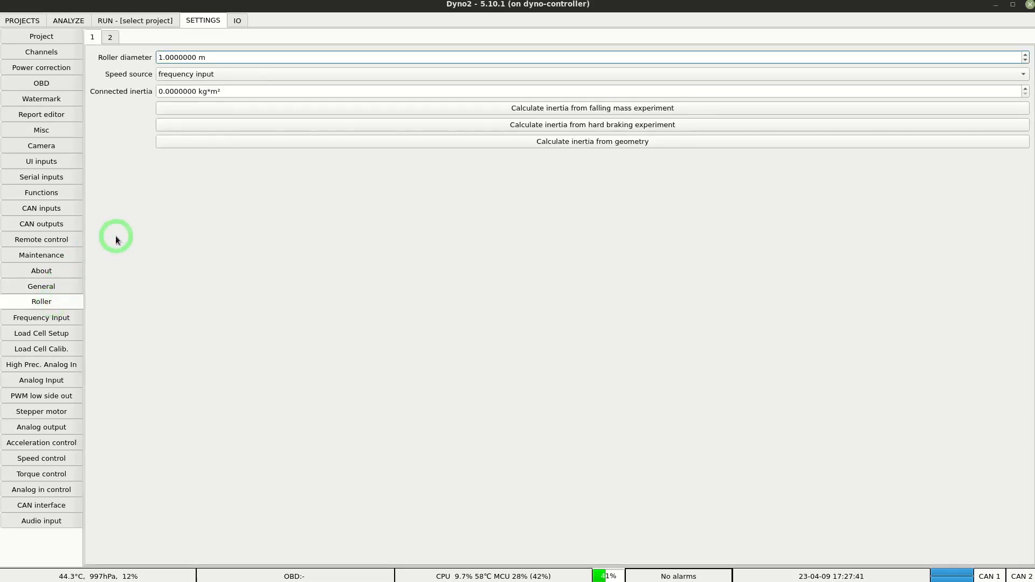
left_click(228, 57)
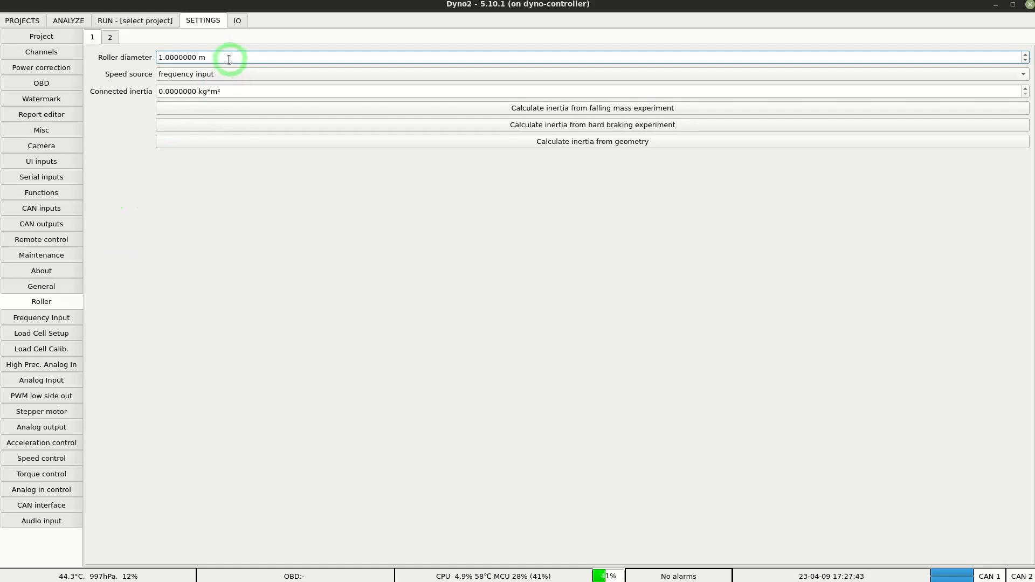
triple_click(184, 57)
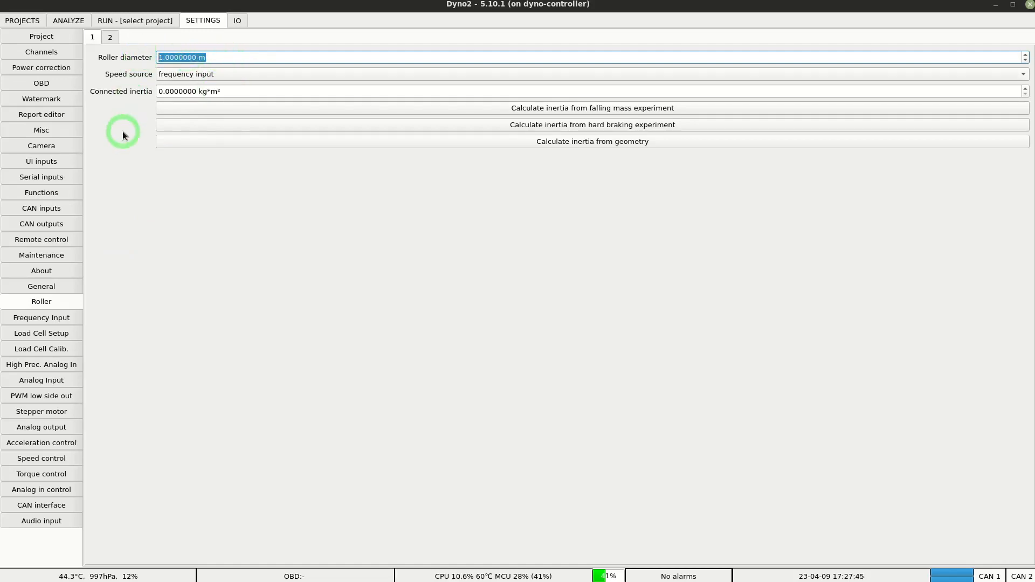
type("0.3 m")
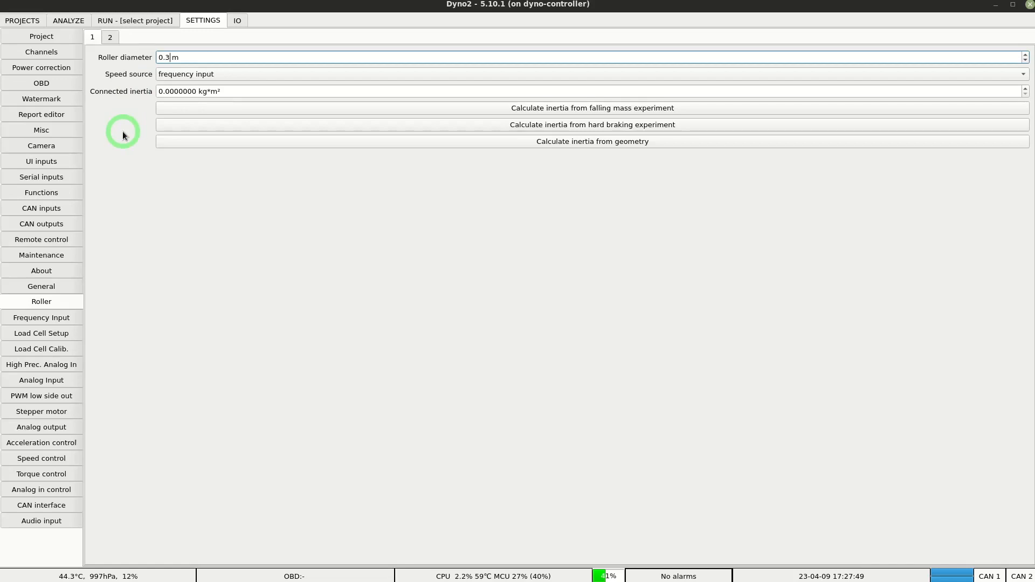
mouse_move(197, 96)
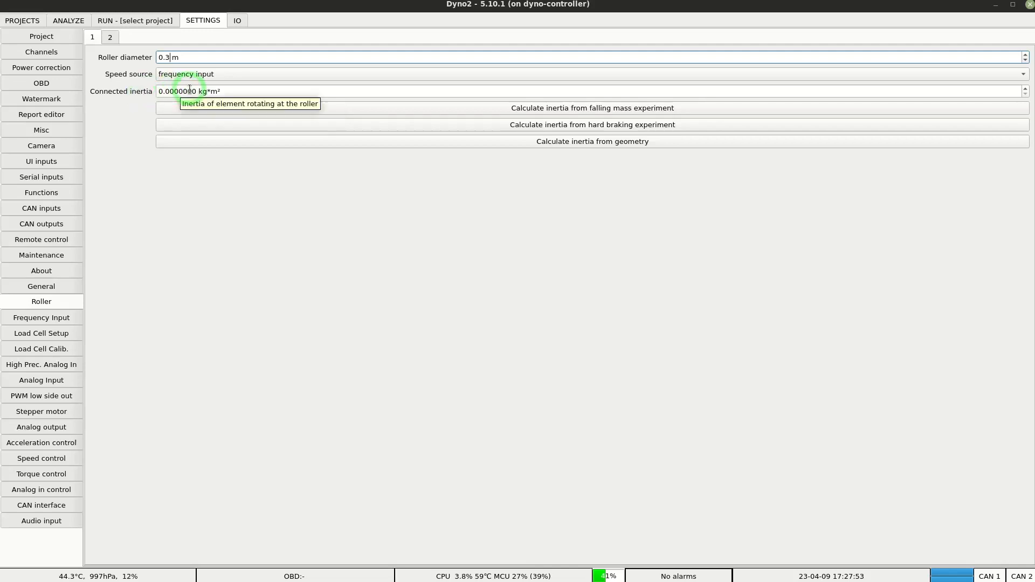
mouse_move(359, 209)
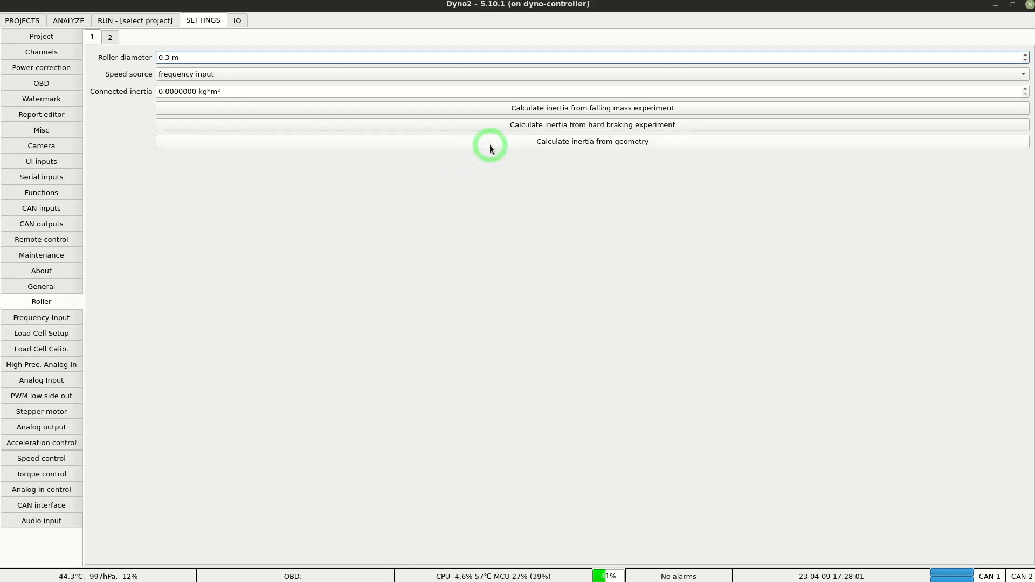
- Check the geometry-based inertia calculator, then enter 7 kg·m² connected inertia
left_click(592, 142)
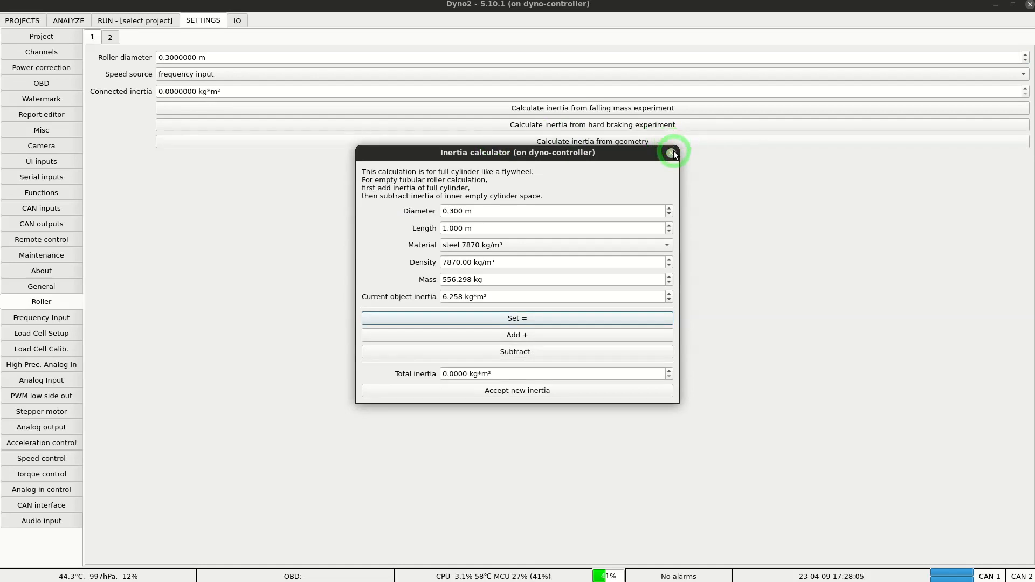
left_click(672, 152)
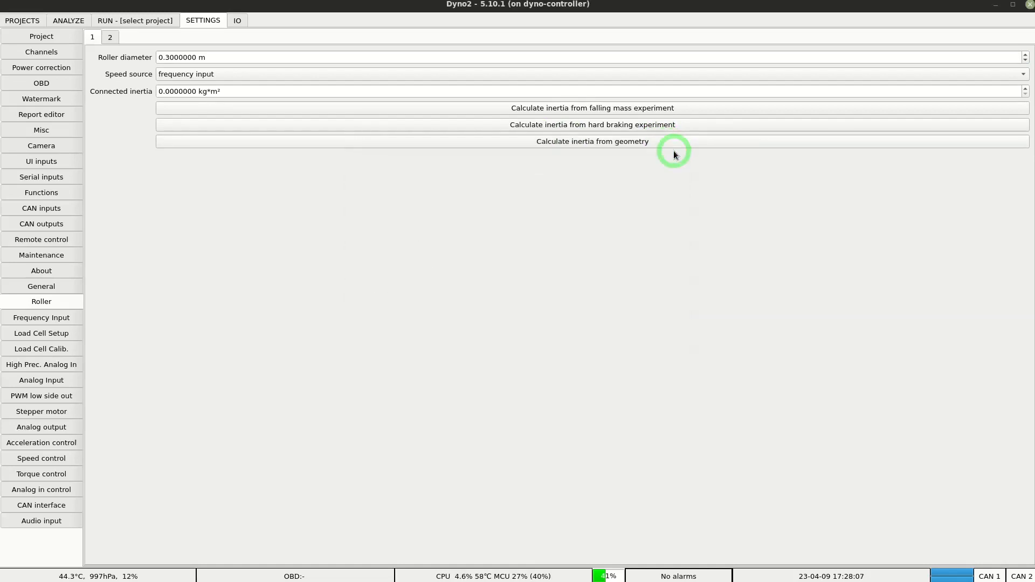
mouse_move(240, 86)
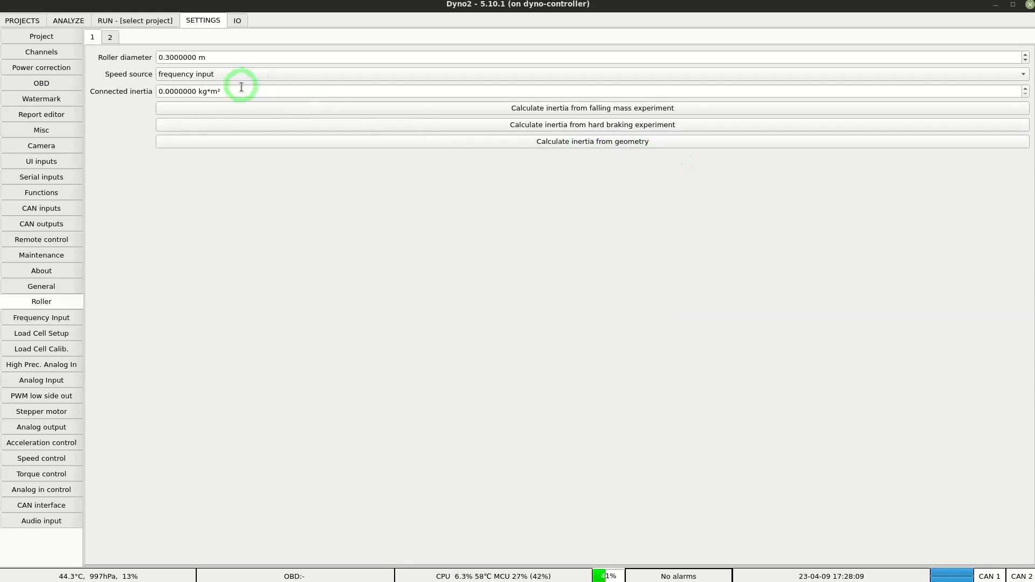
mouse_move(242, 90)
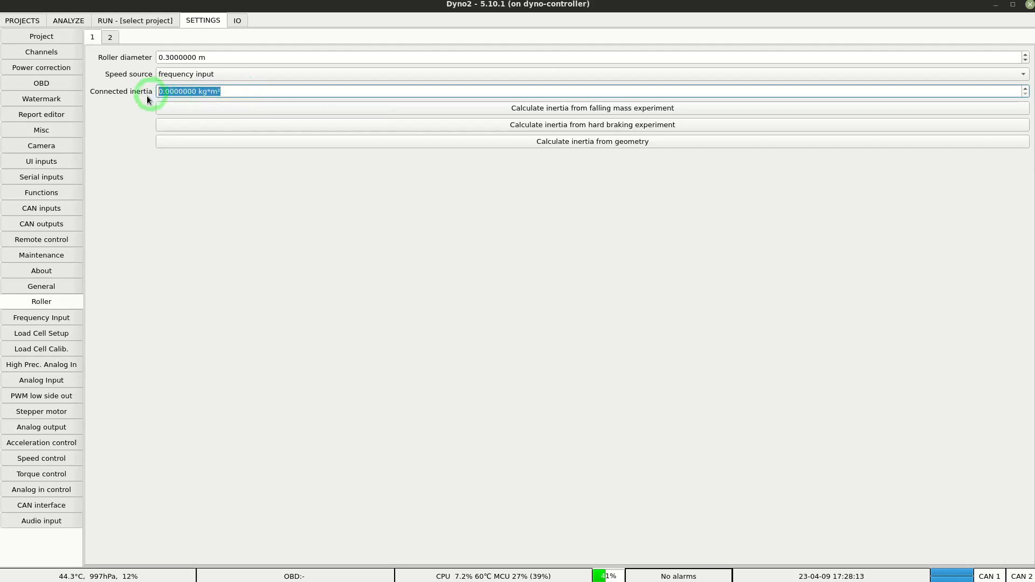
type("7 kg*m²")
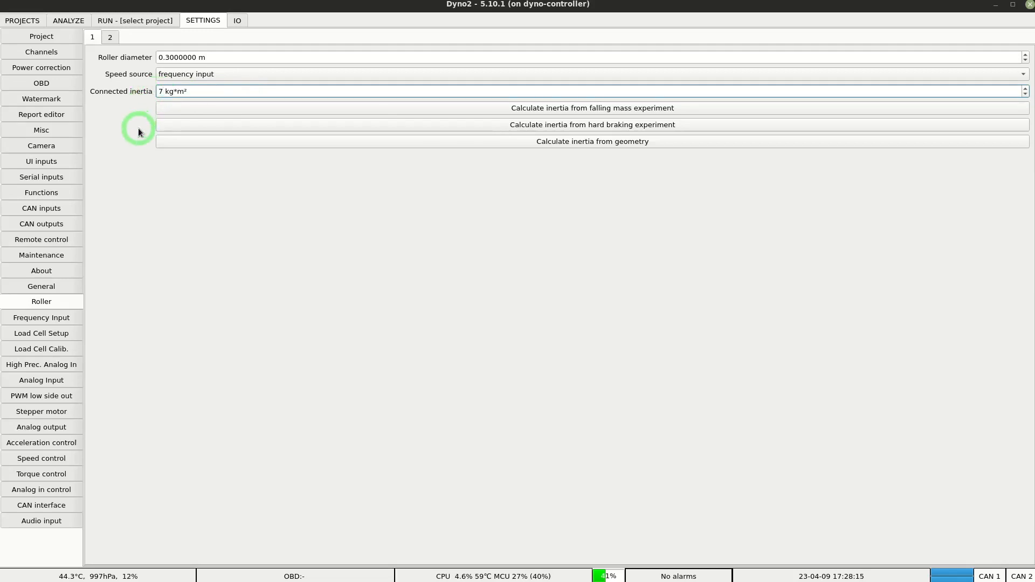
mouse_move(159, 217)
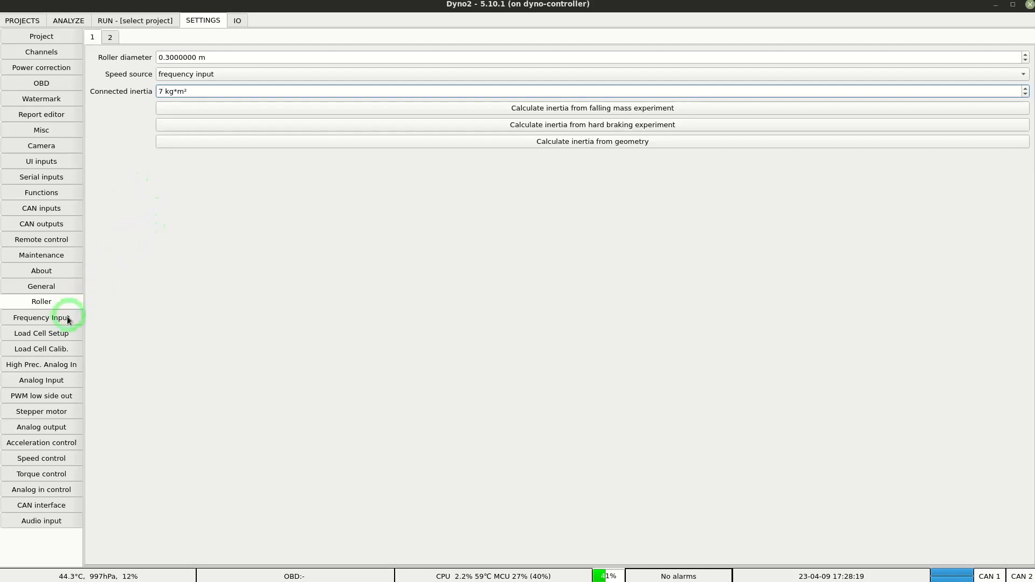
- Set the frequency input's shaft speed sensor to 36 signals per rotation
left_click(41, 317)
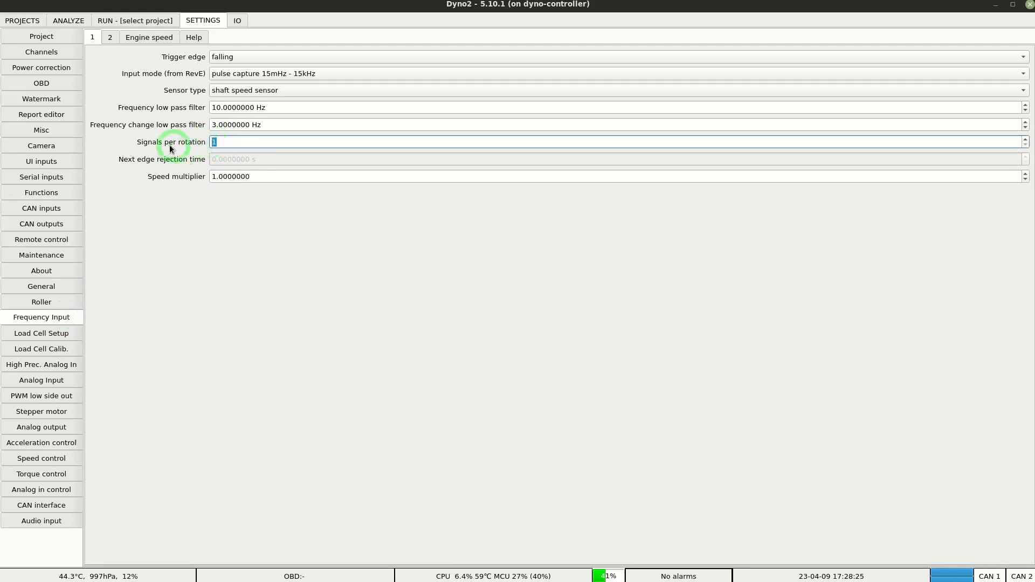
type("3")
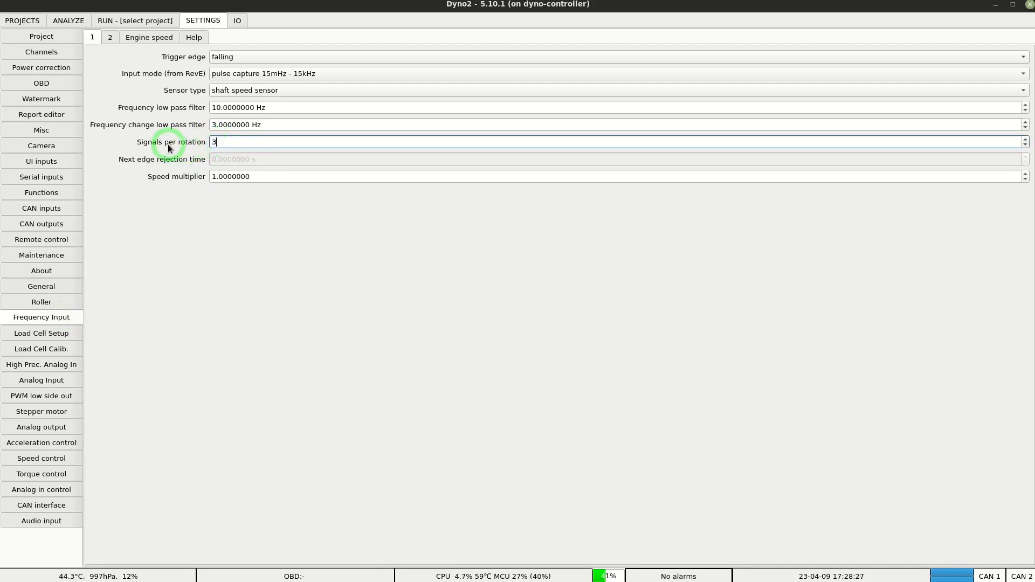
type("6")
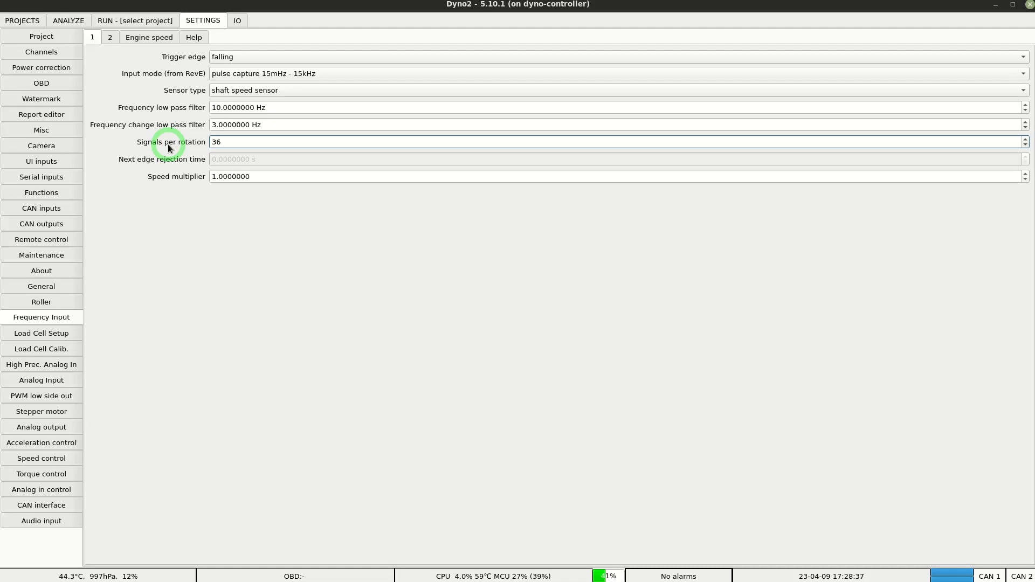
mouse_move(22, 21)
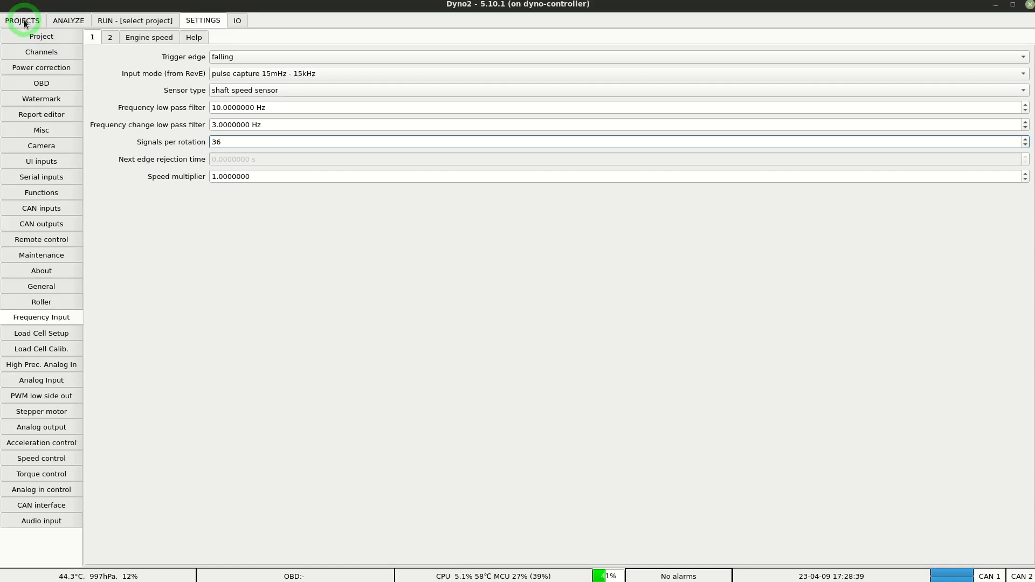
- Create a new empty car project from the project list's context menu
left_click(21, 19)
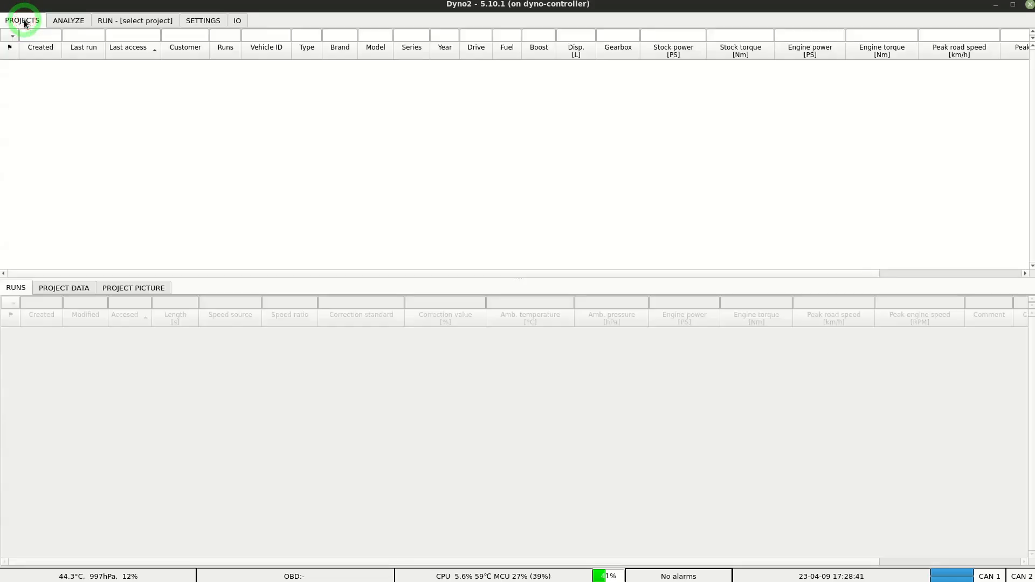
mouse_move(103, 105)
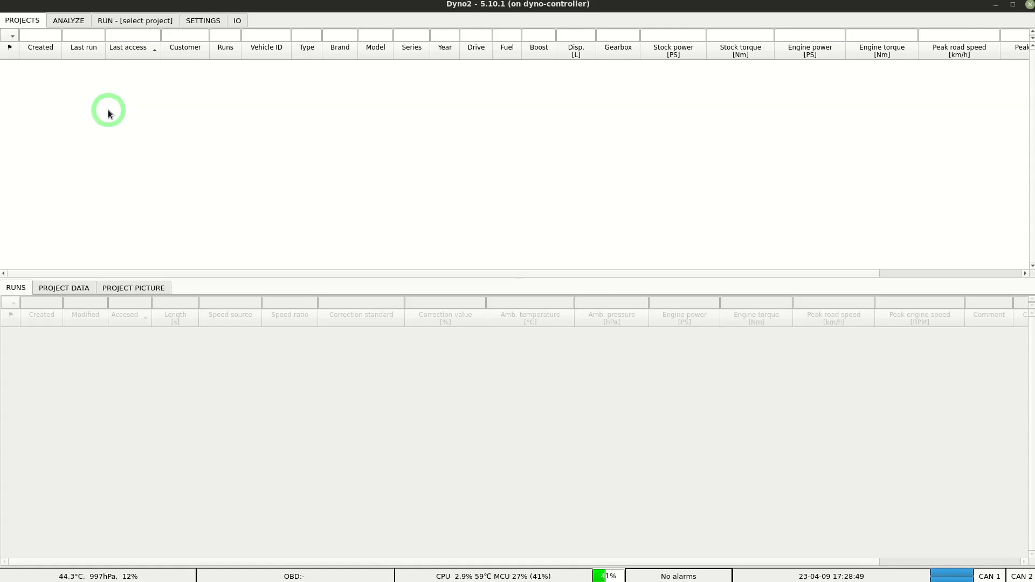
right_click(109, 113)
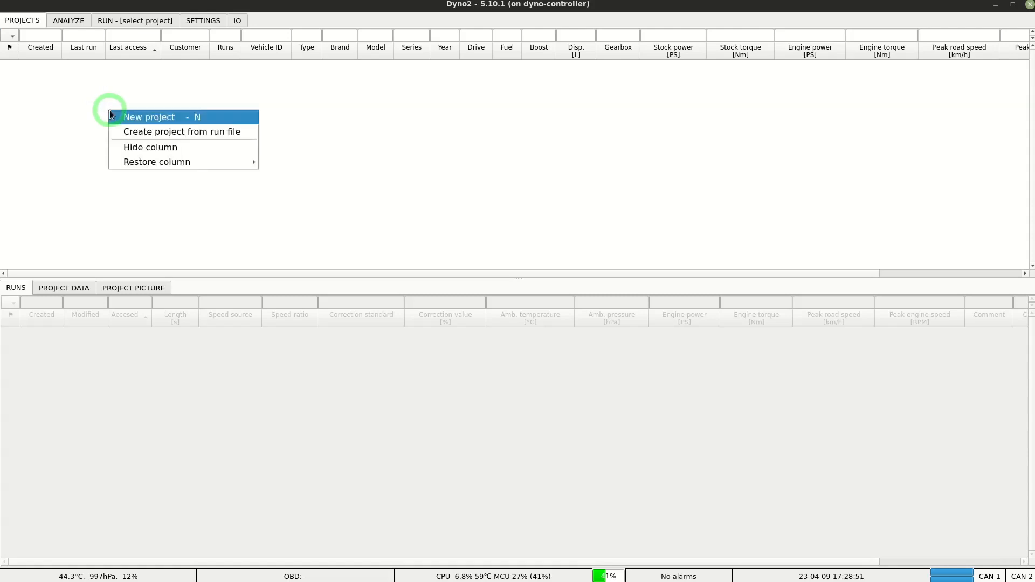
mouse_move(162, 120)
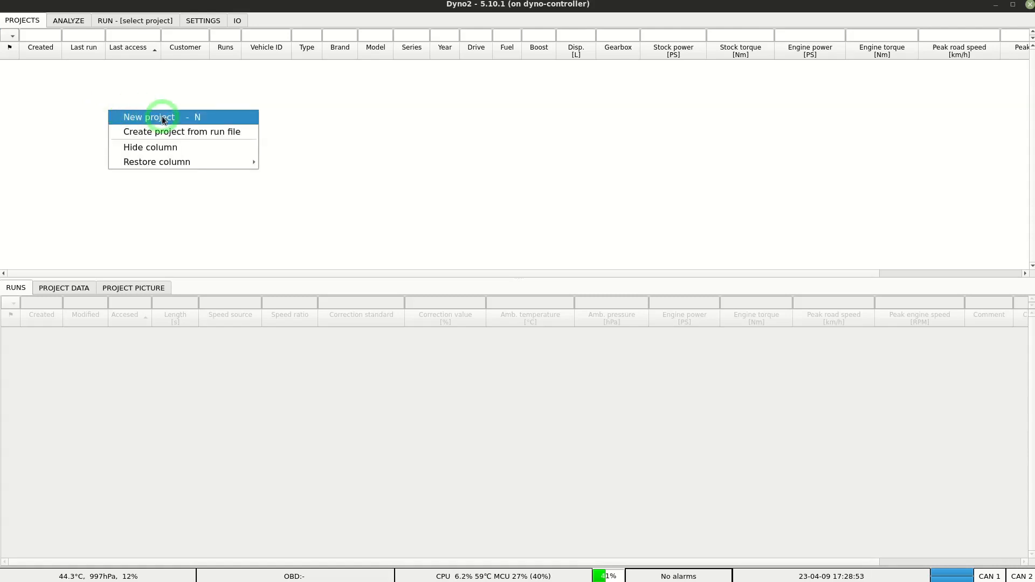
left_click(148, 117)
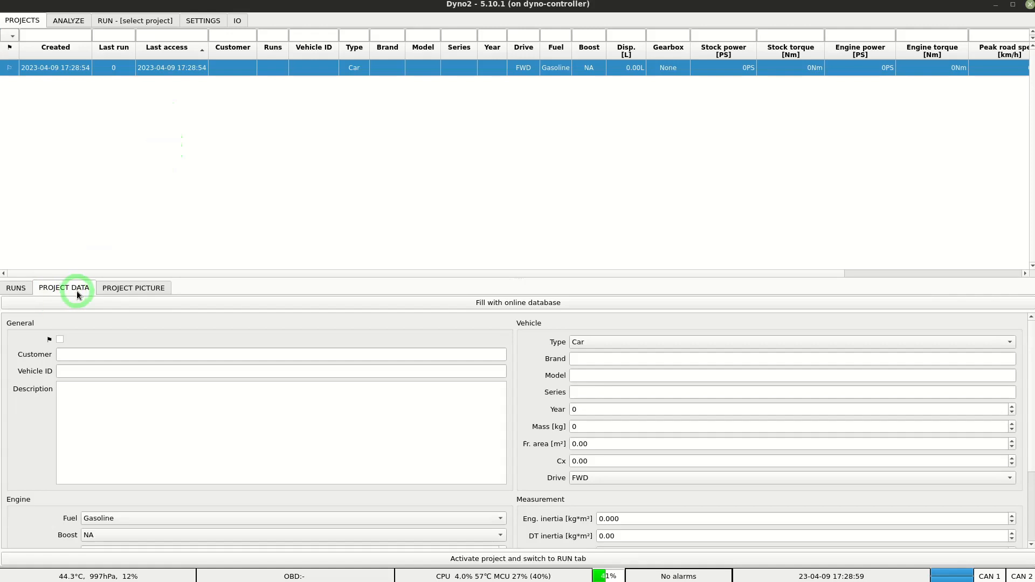
mouse_move(372, 320)
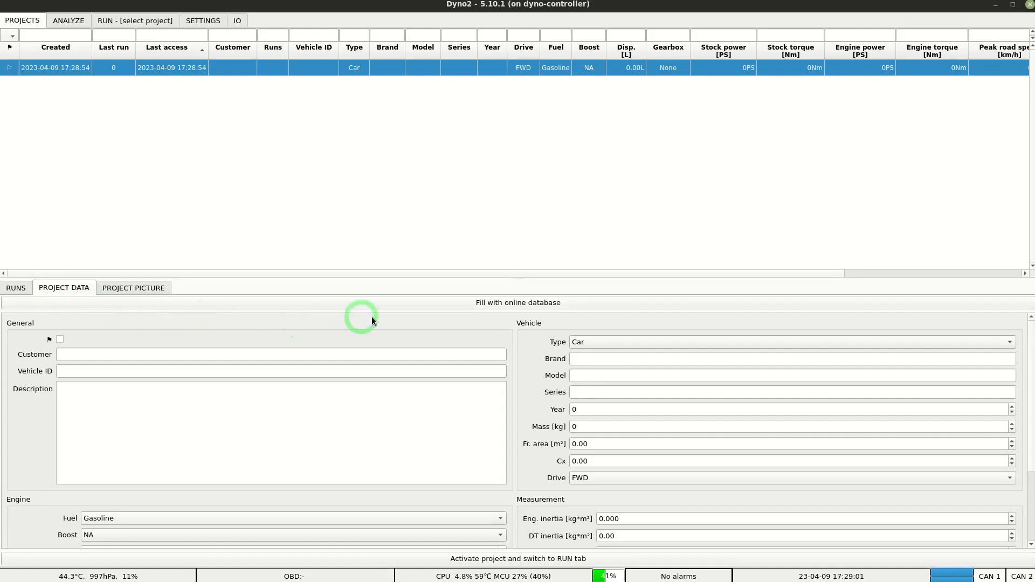
- Start filling from the online database and choose the 1988–1993 Nissan 200SX S13
left_click(517, 302)
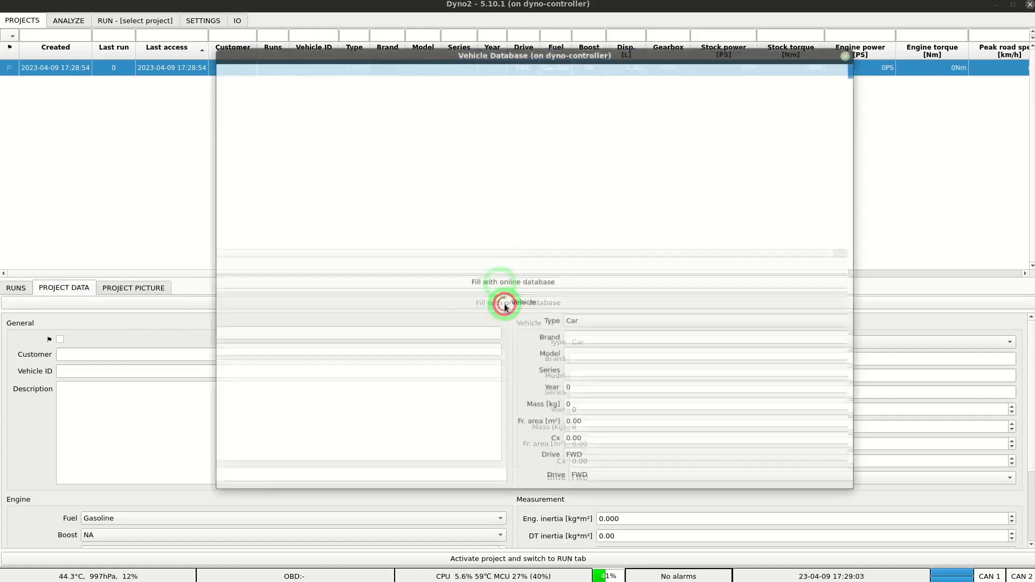
left_click(505, 304)
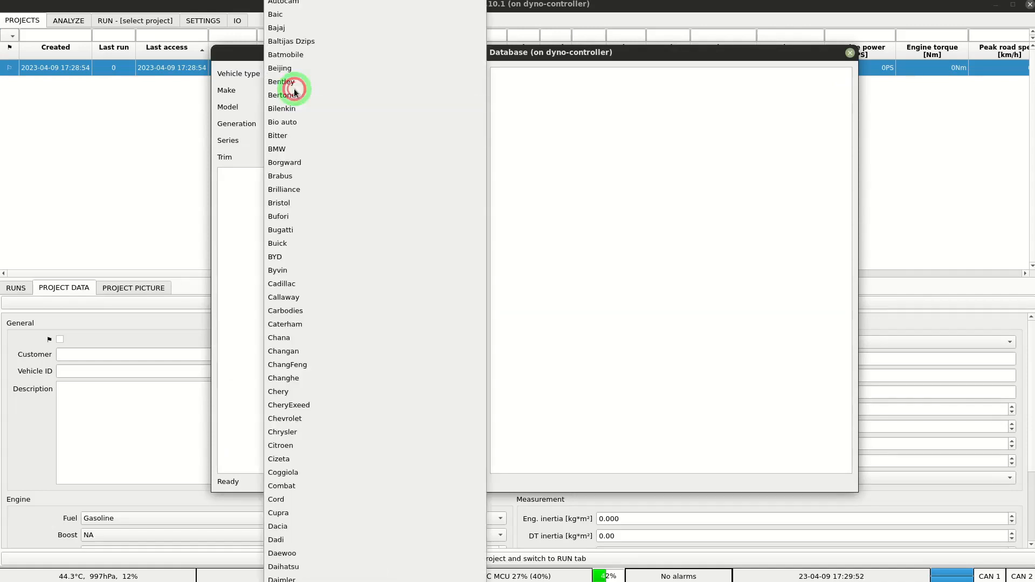
scroll("down", 3)
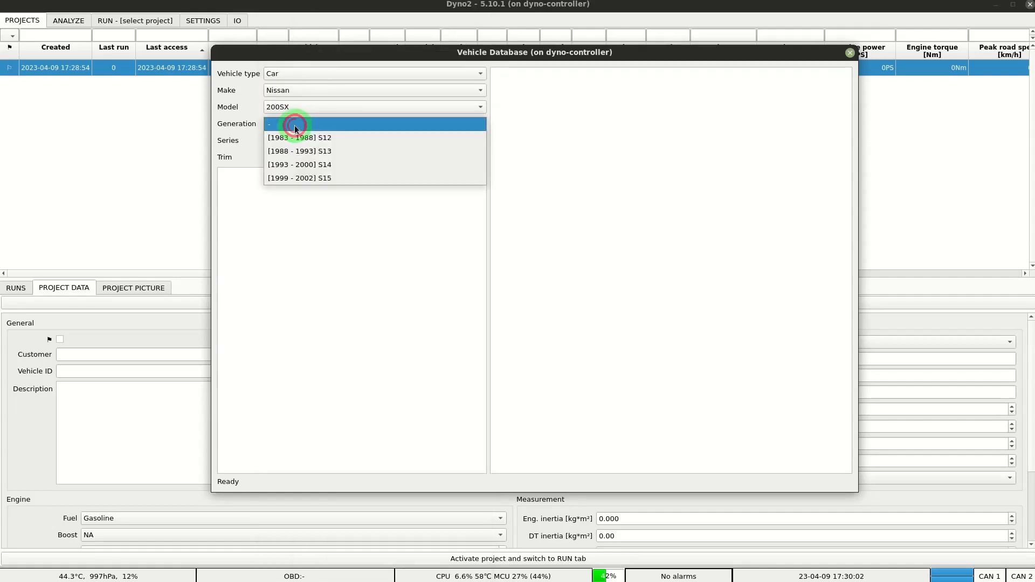
left_click(299, 151)
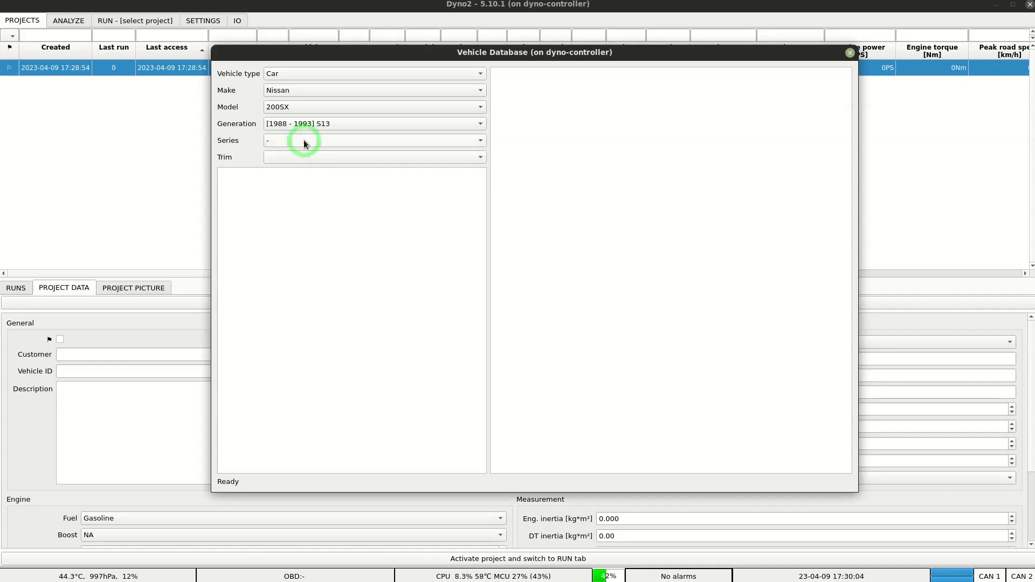
- Pick the Coupe series and 1.8 MT Turbo trim, then apply all values to the project
left_click(373, 140)
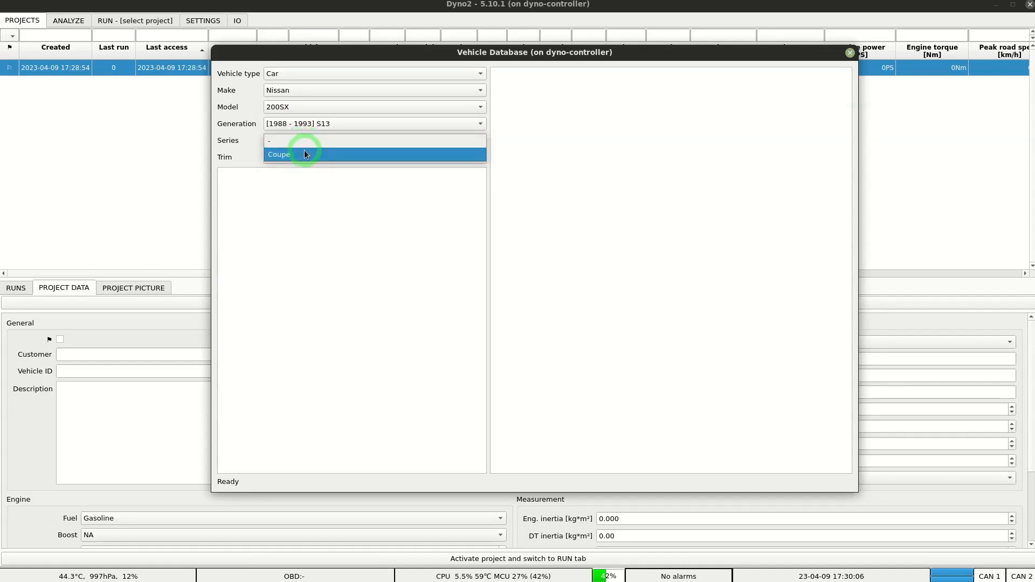
left_click(304, 154)
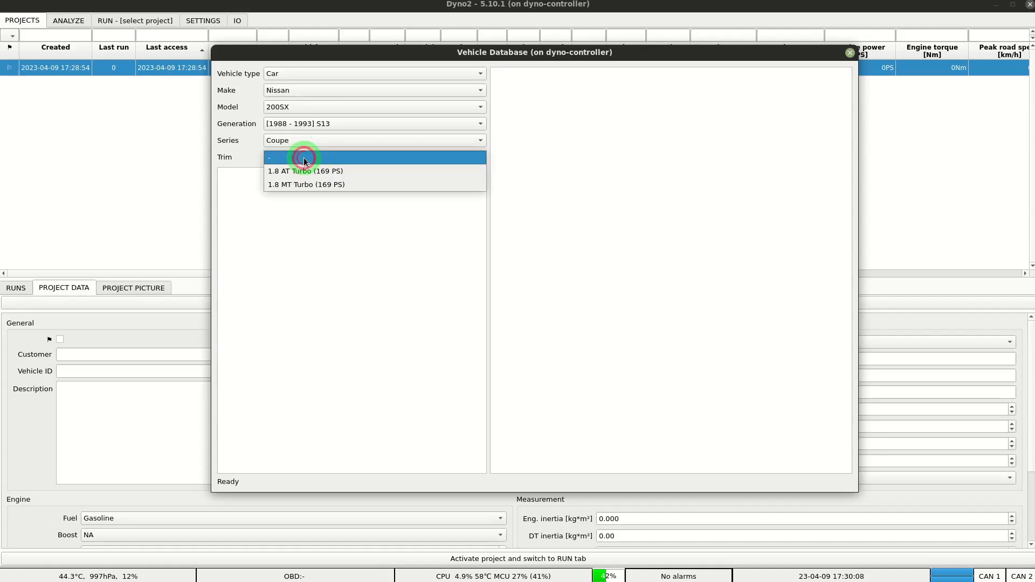
left_click(305, 185)
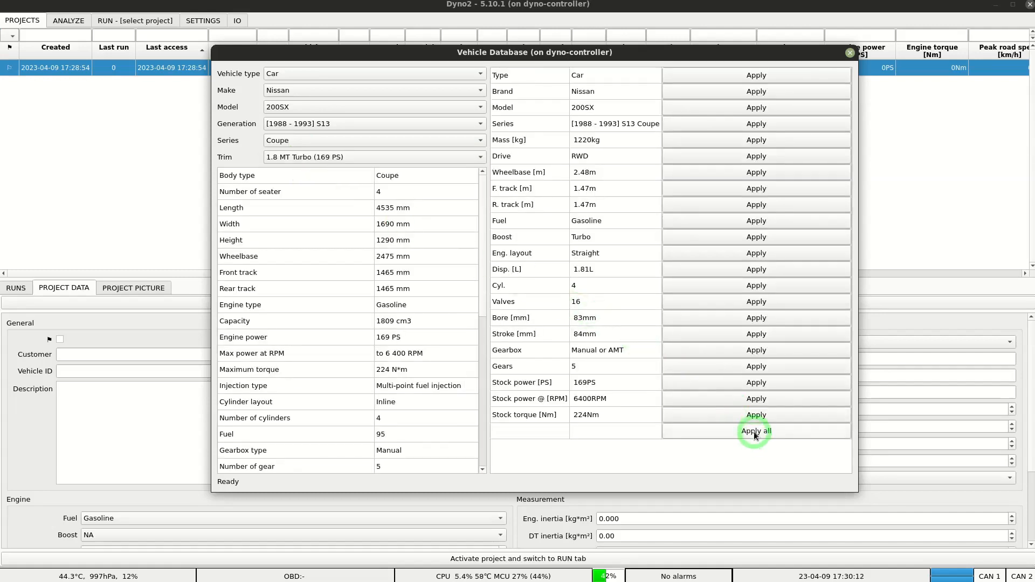
left_click(755, 430)
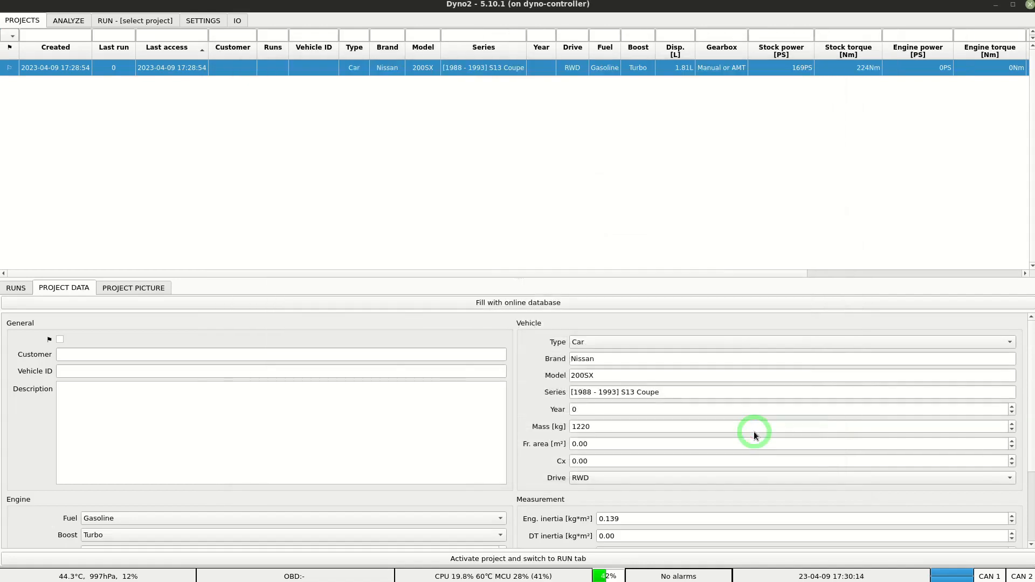
mouse_move(89, 350)
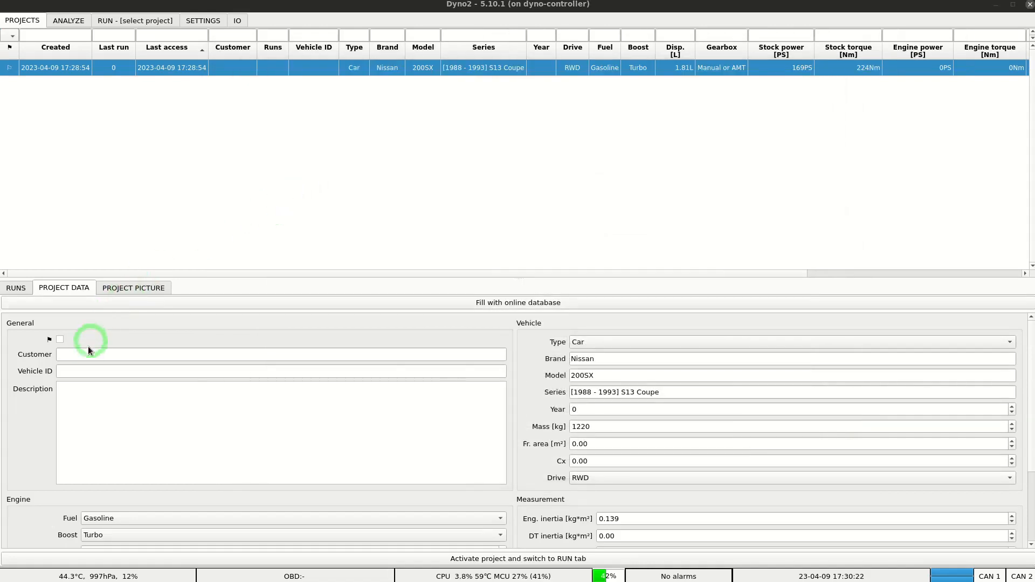
- Enter customer 'Ronald Pen' and vehicle ID ABC12345 in the project data
left_click(280, 355)
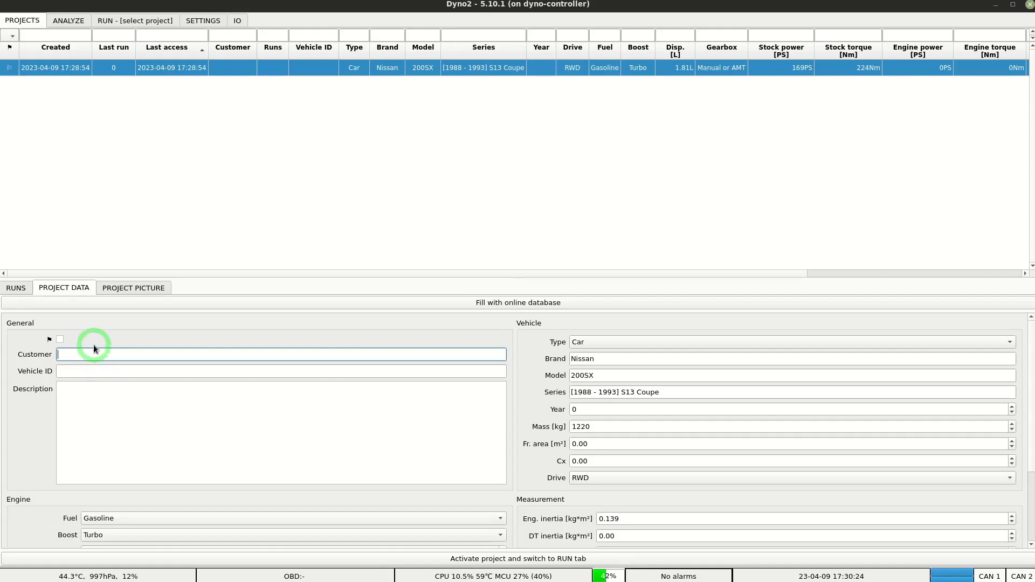
type("Ronald Pen")
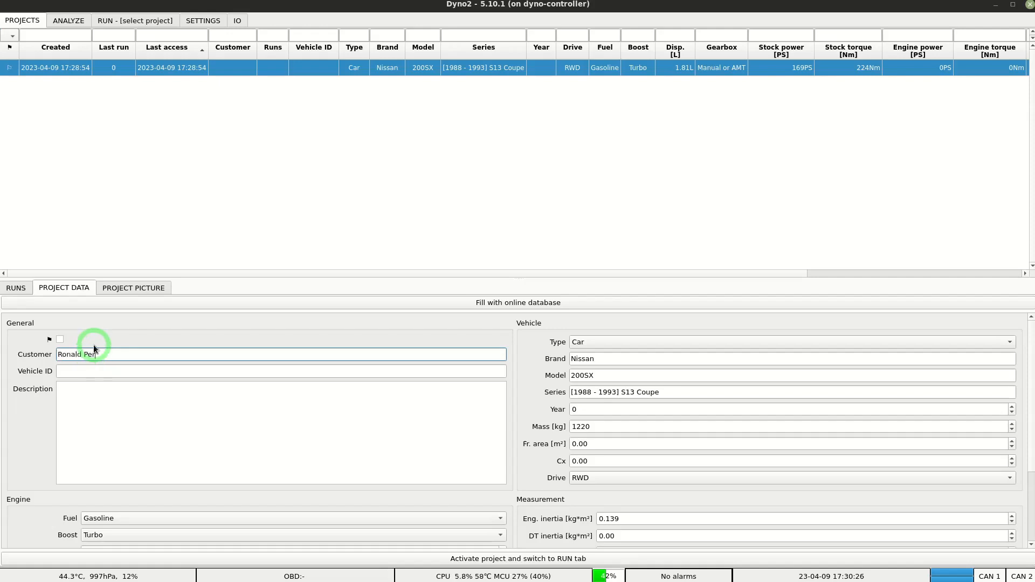
type("ABC")
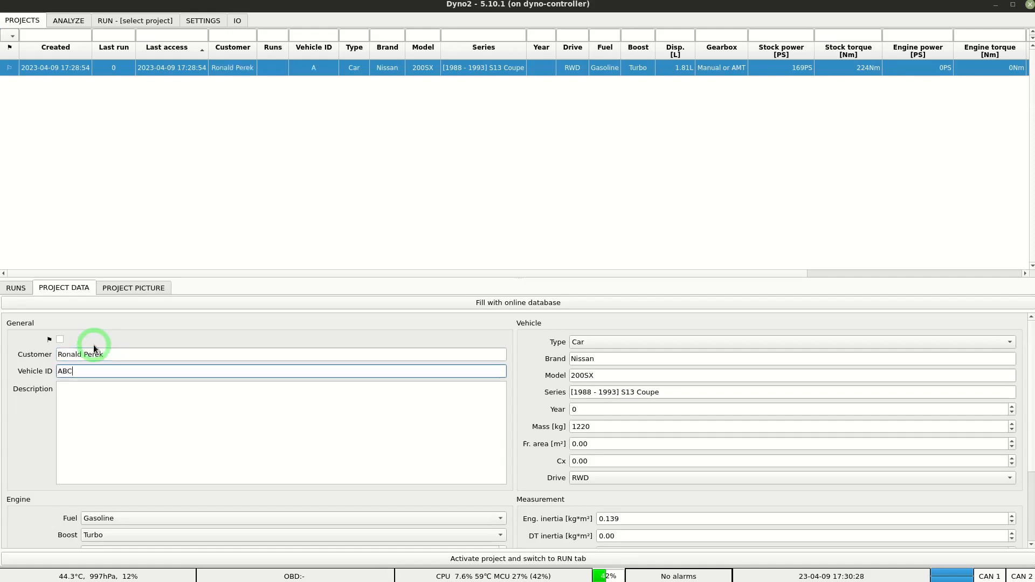
type("12345")
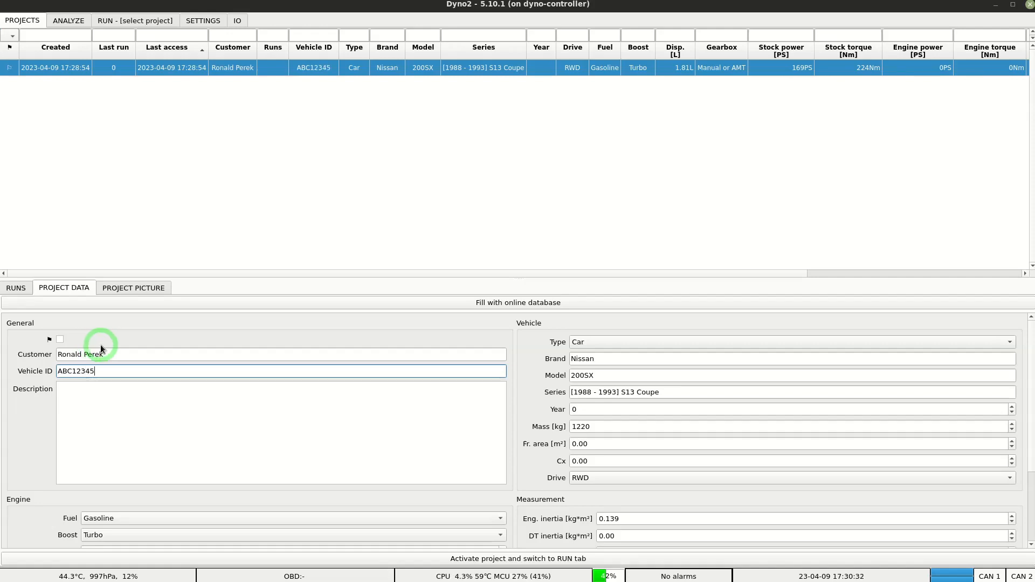
mouse_move(523, 382)
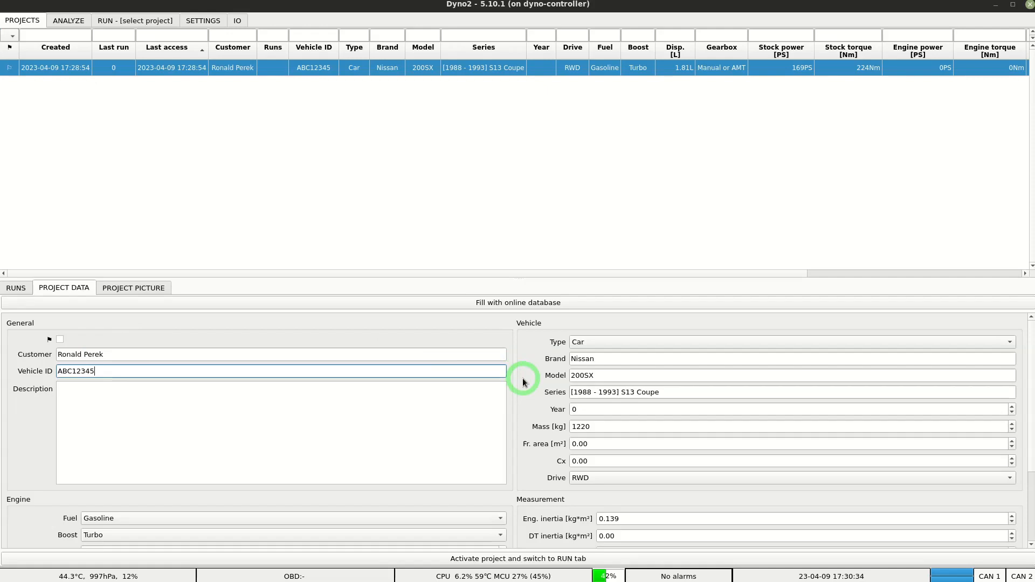
- Scroll to the measurement section with the still-zero drivetrain inertia field
scroll("down", 3)
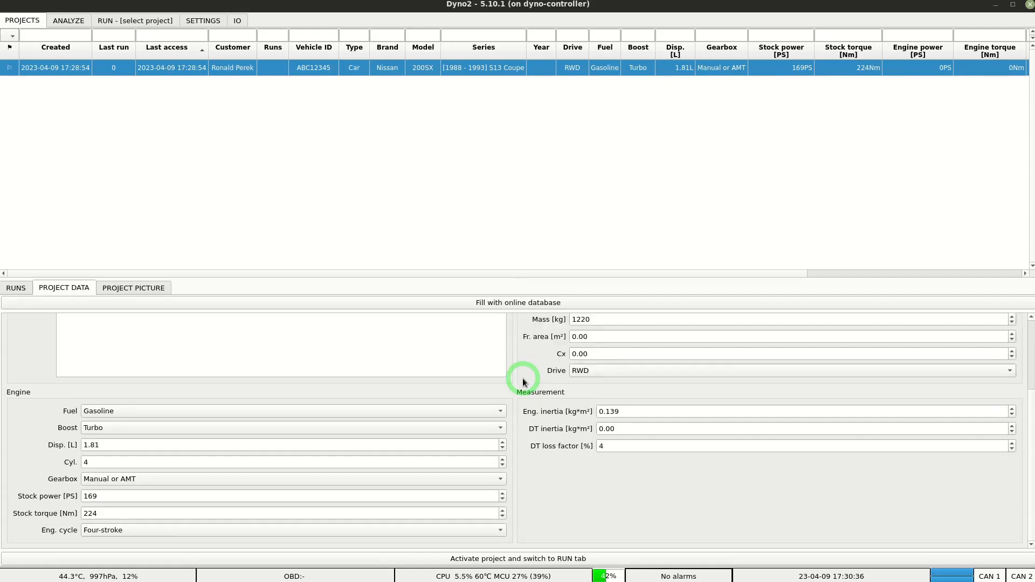
mouse_move(564, 401)
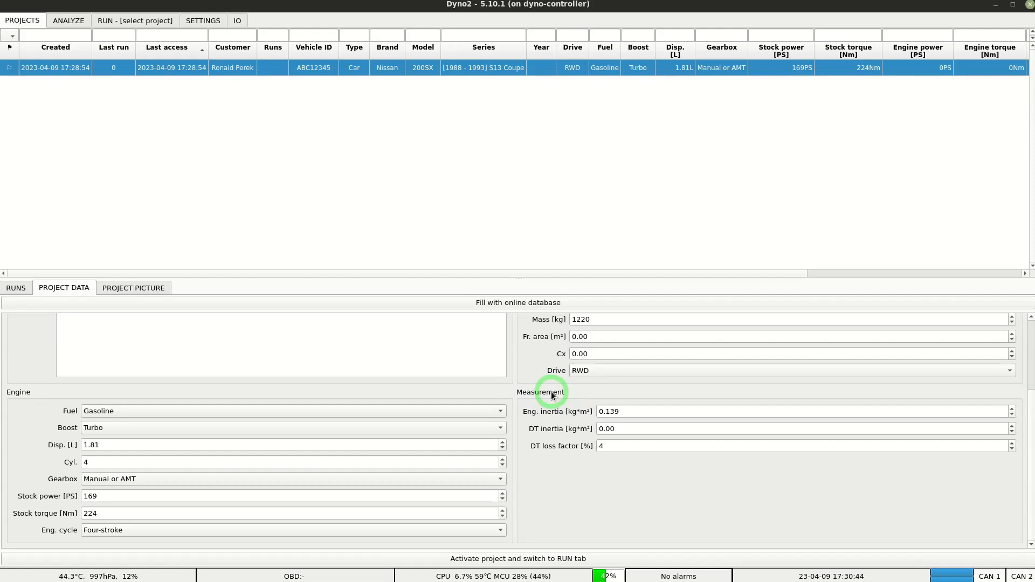
mouse_move(660, 411)
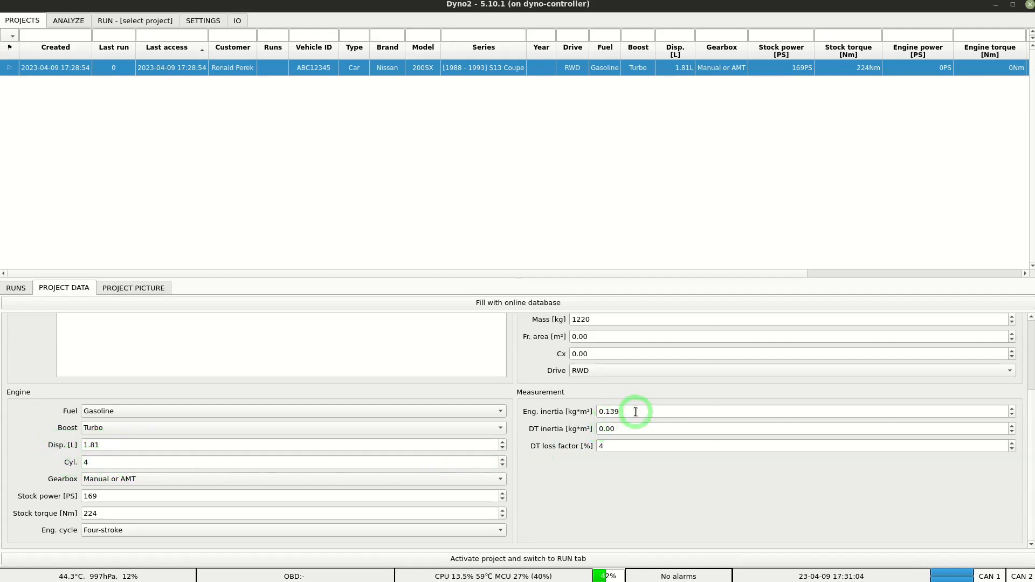
mouse_move(634, 411)
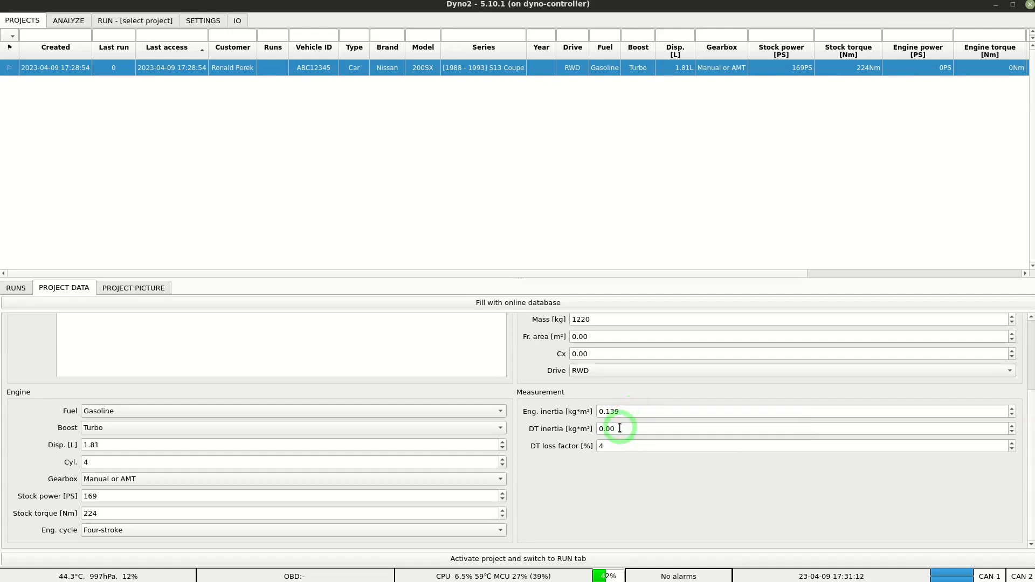
mouse_move(619, 428)
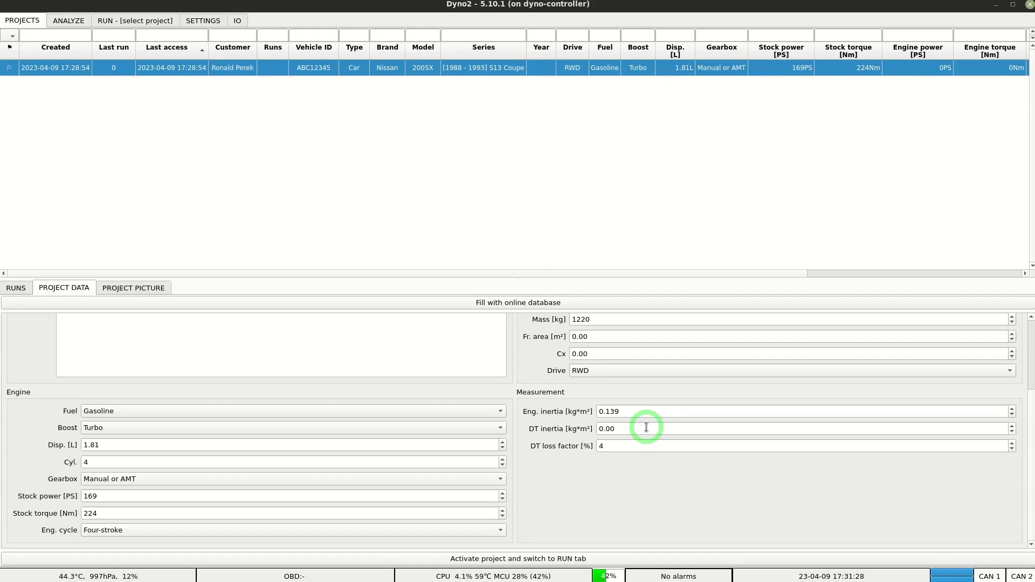
mouse_move(707, 434)
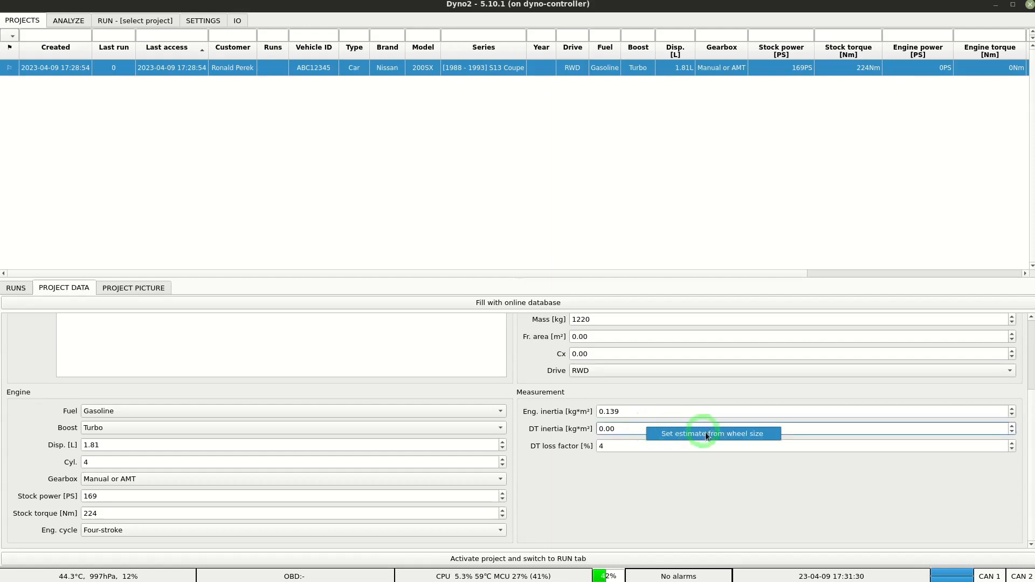
- Estimate drivetrain inertia as 0.60 kg·m² from 225/45 R17 tyres and accept it
left_click(712, 434)
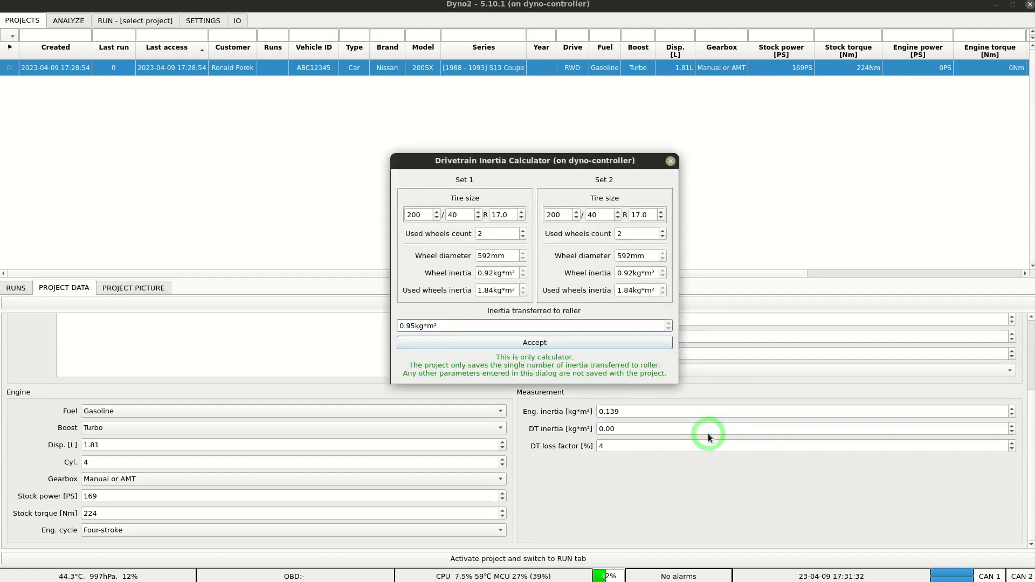
triple_click(416, 214)
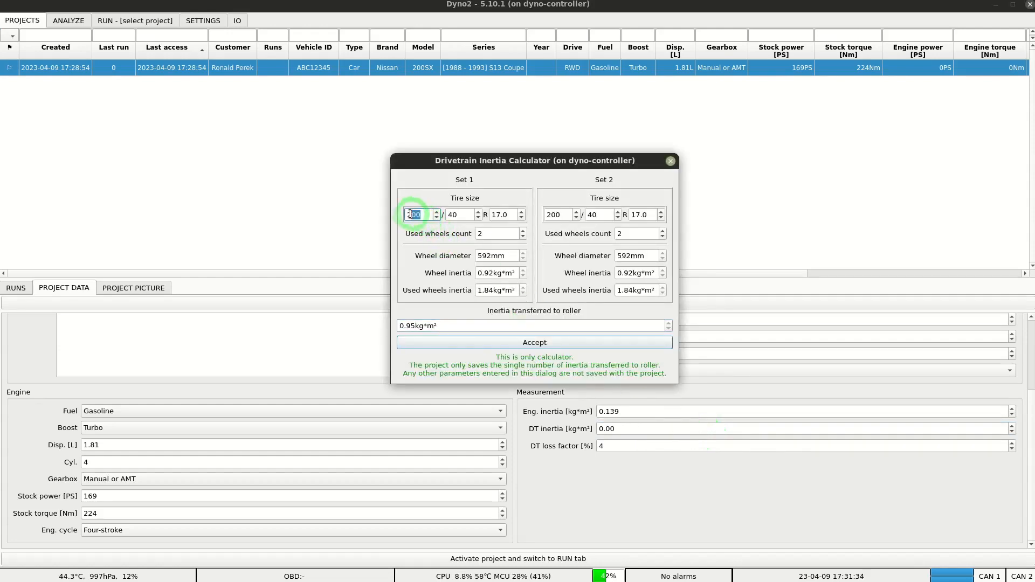
type("225")
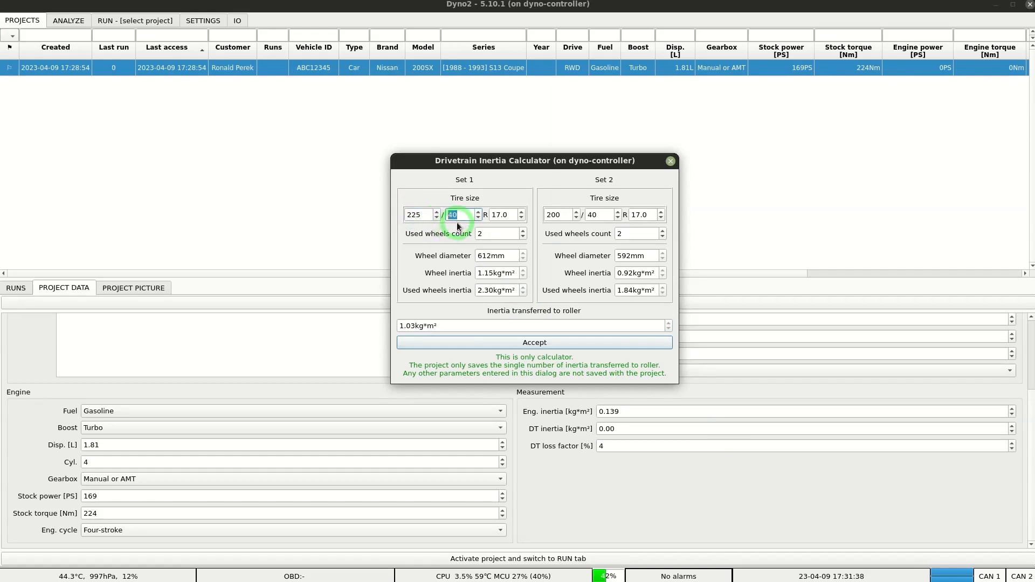
left_click(477, 211)
type("0")
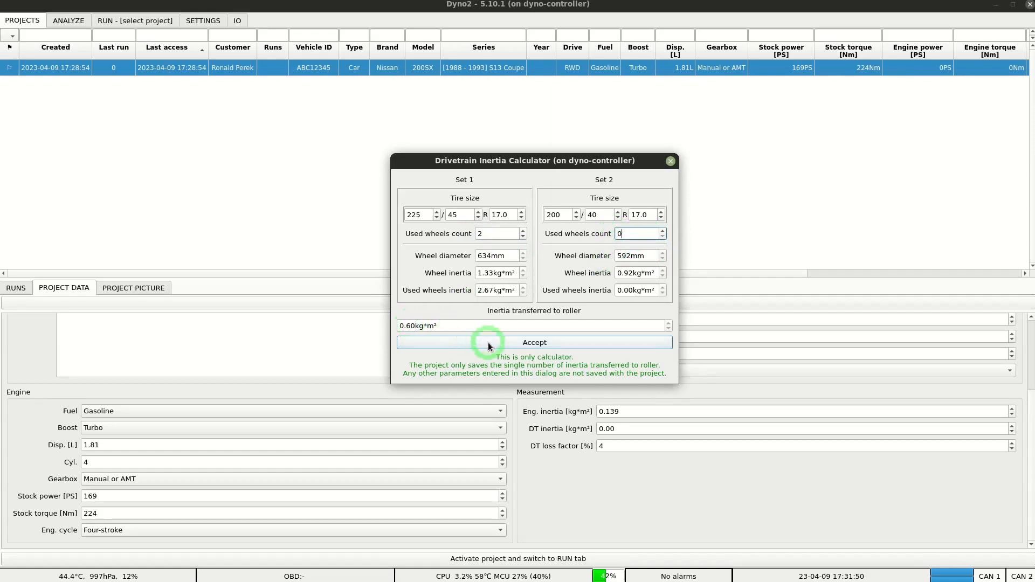
left_click(534, 342)
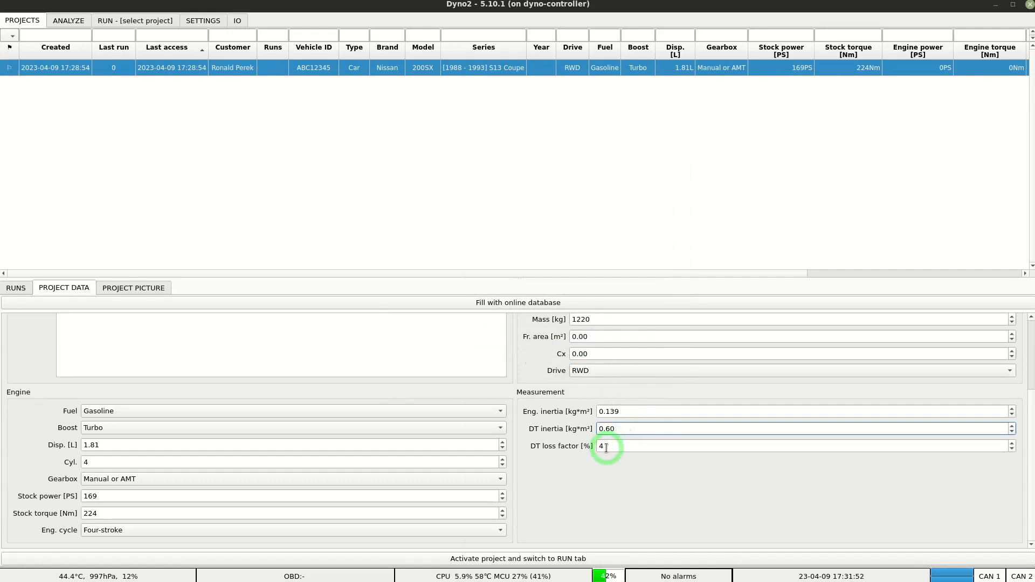
mouse_move(604, 446)
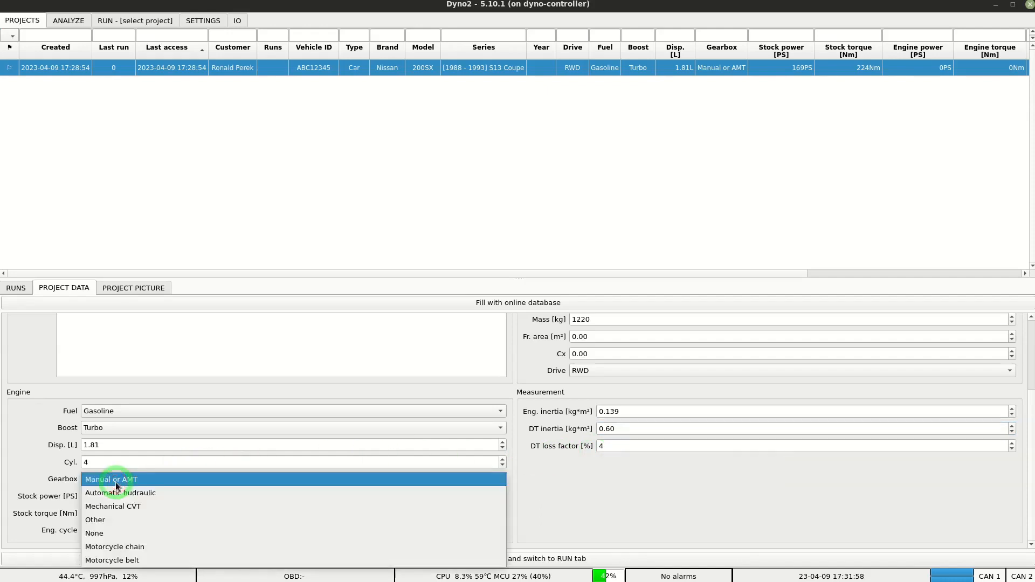
left_click(120, 492)
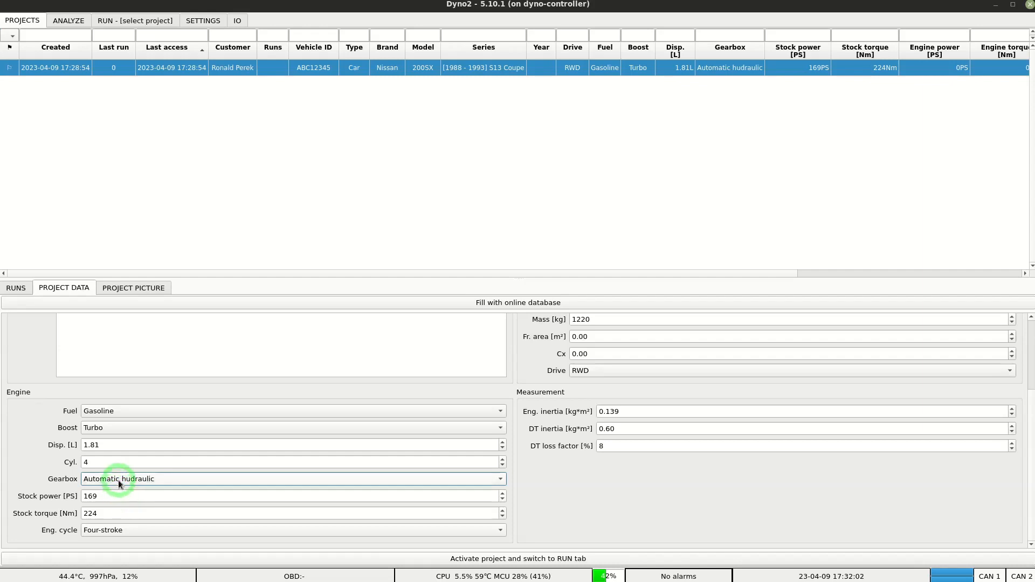
left_click(498, 479)
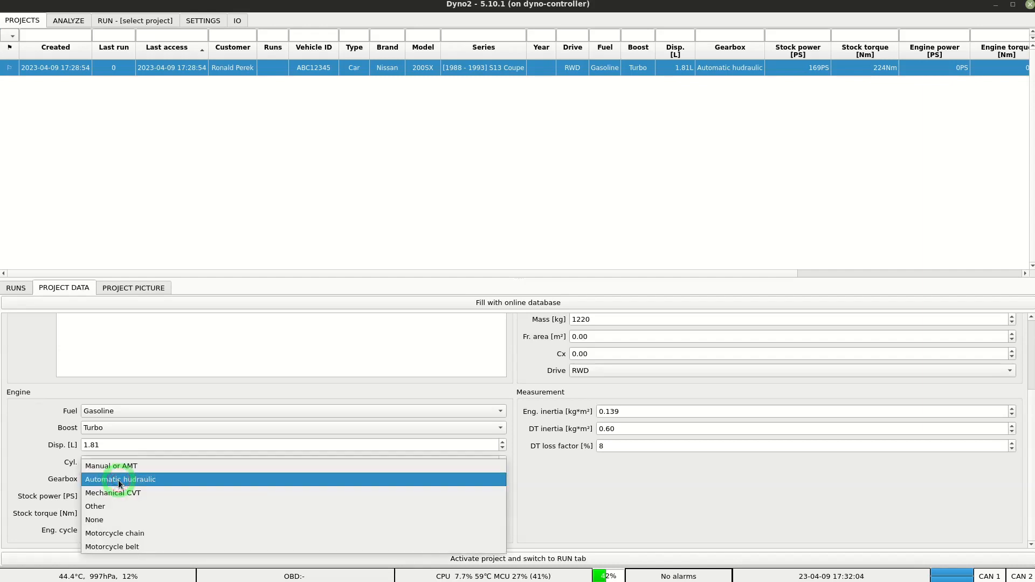
left_click(114, 533)
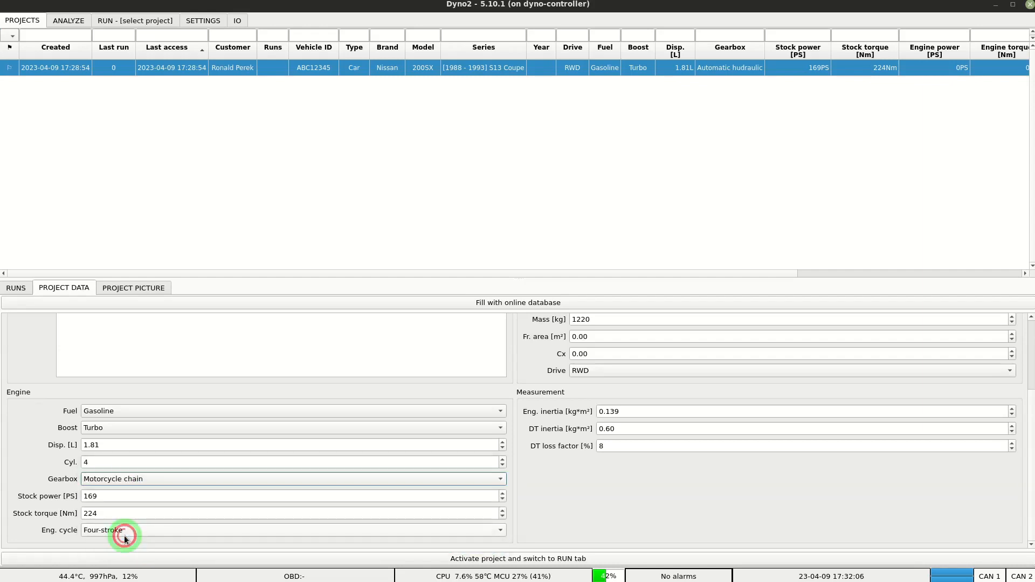
left_click(499, 478)
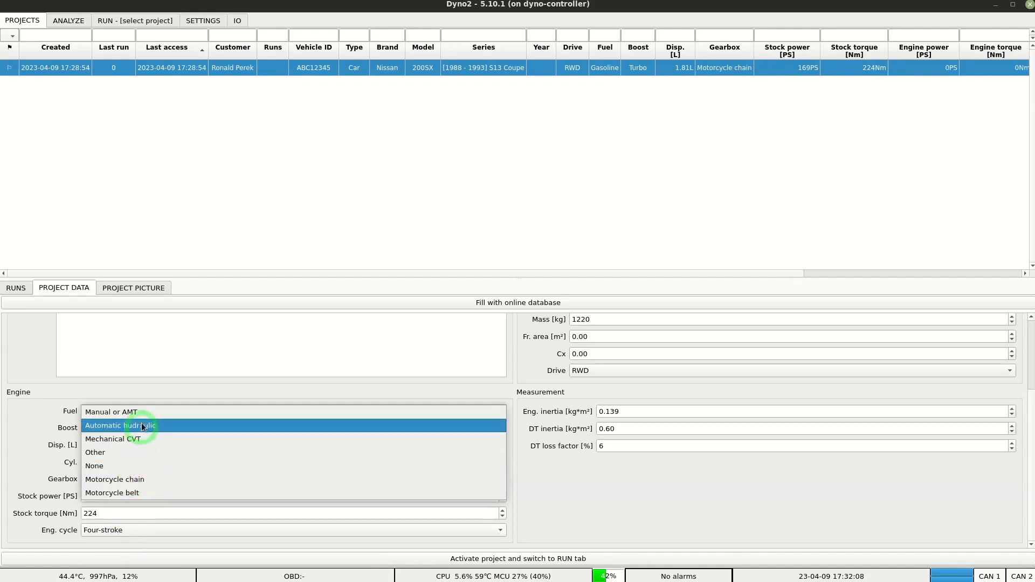
left_click(111, 412)
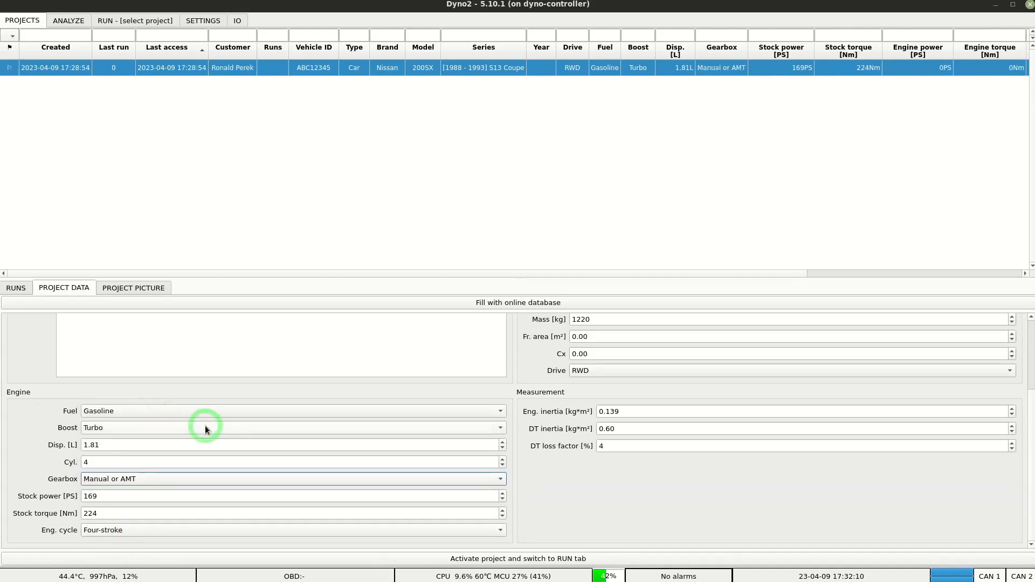
mouse_move(537, 480)
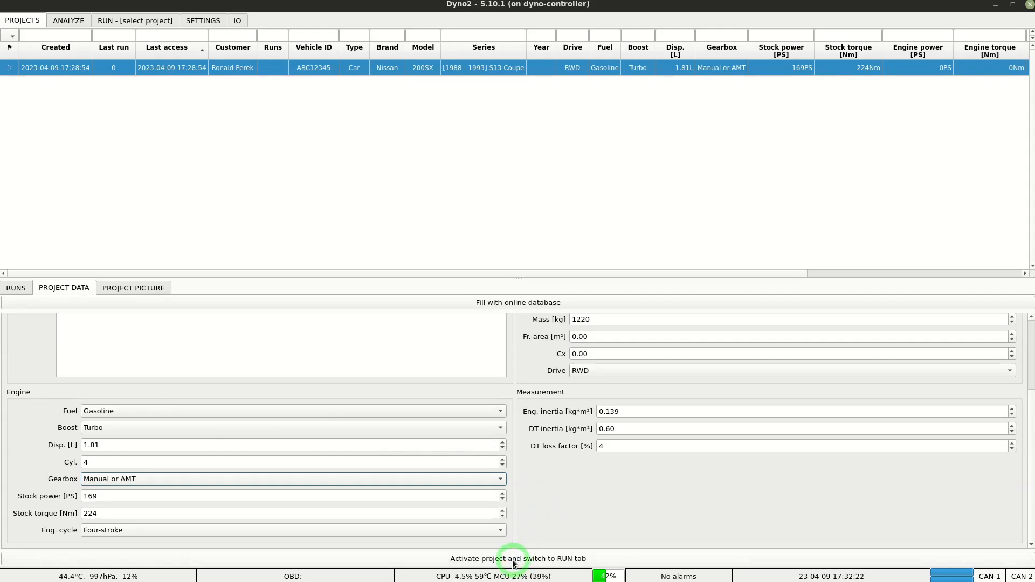
- Activate project ABC12345, keep roller-calculated engine speed and calibrate the ratio from current engine speed
left_click(517, 559)
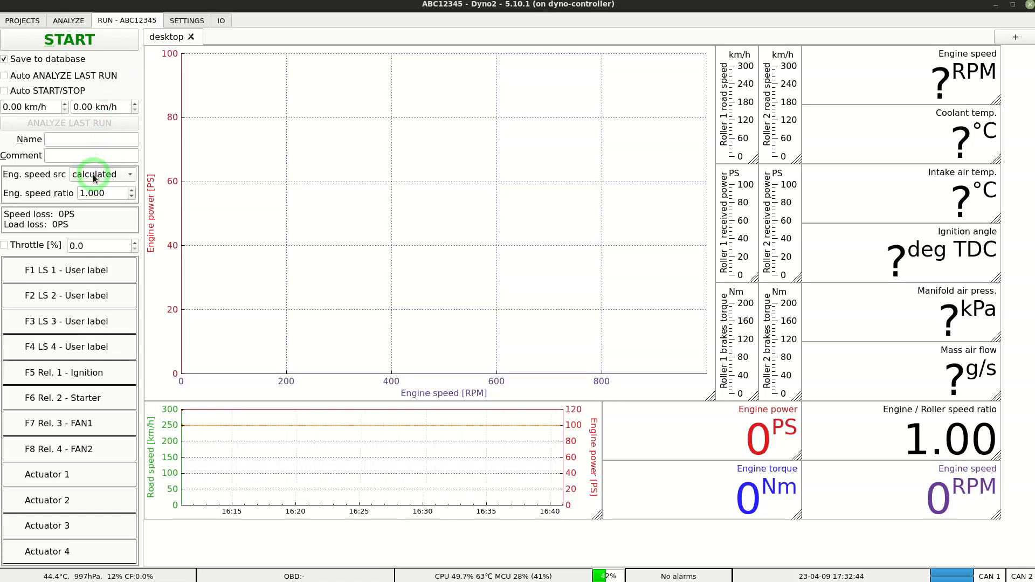
mouse_move(63, 181)
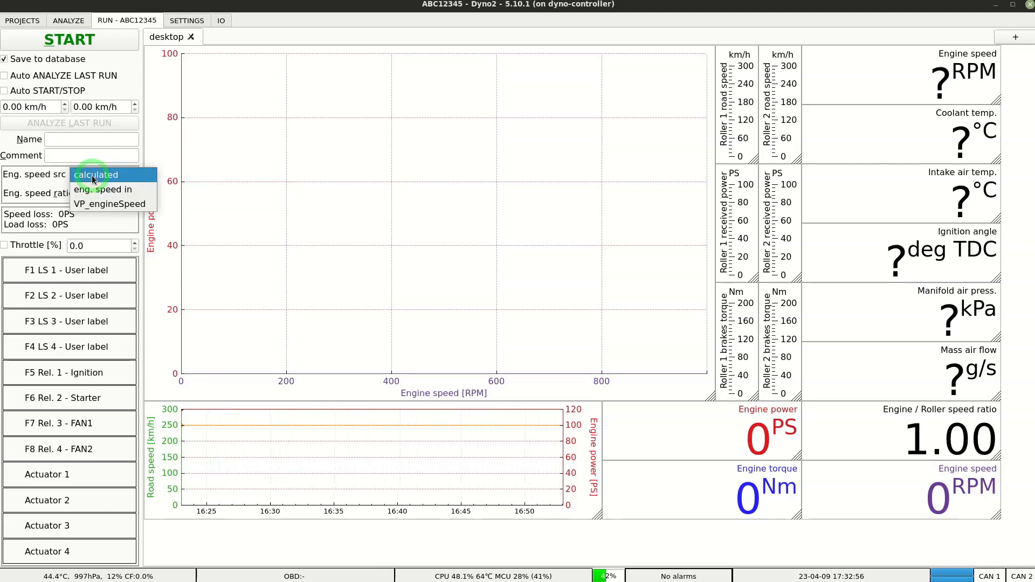
left_click(96, 175)
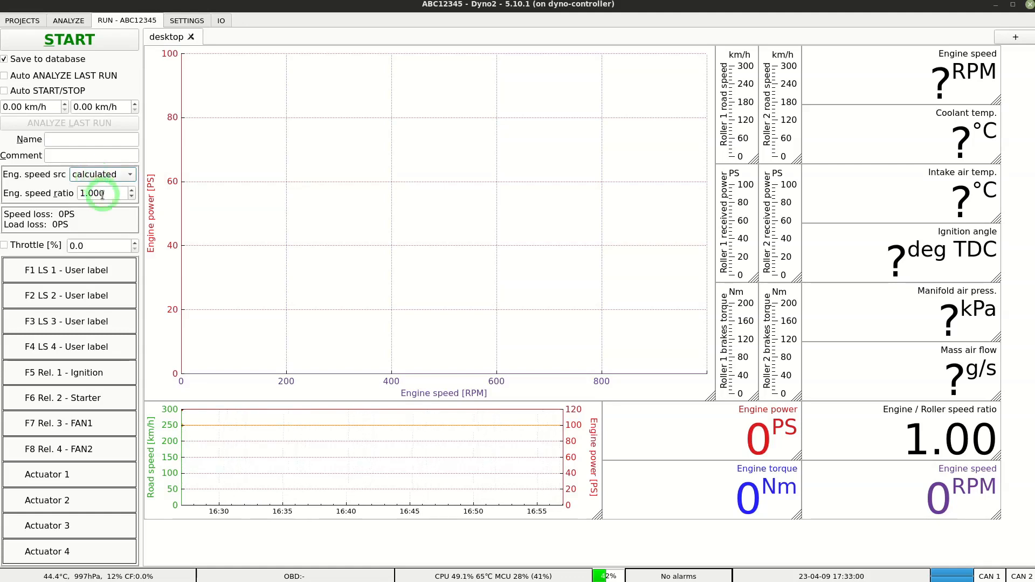
mouse_move(102, 193)
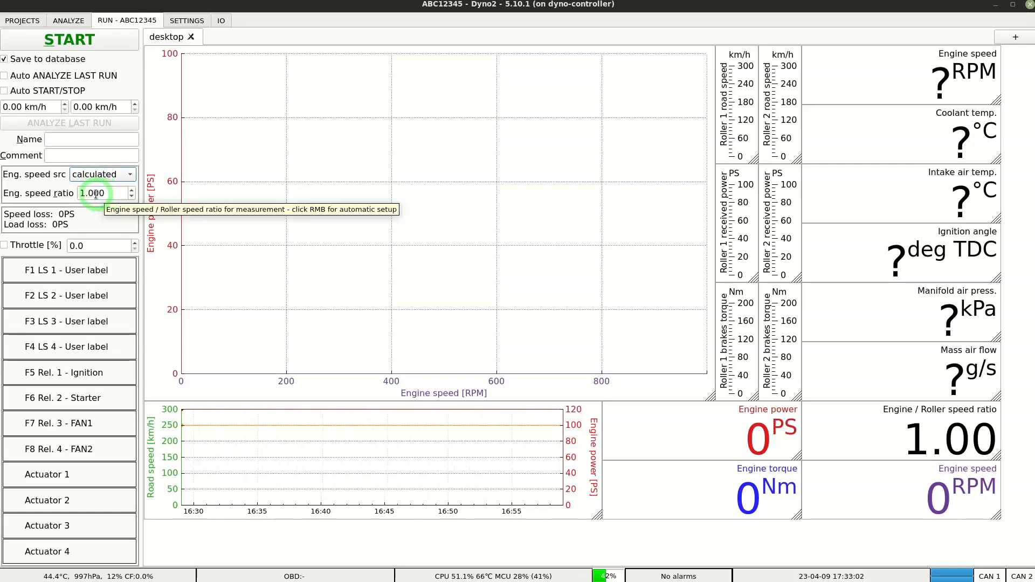
right_click(103, 193)
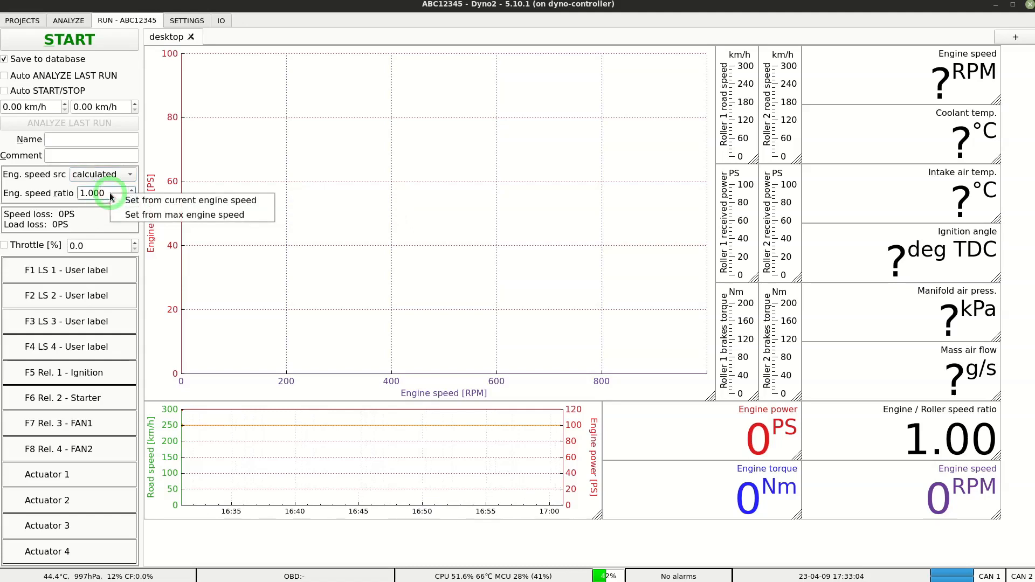
mouse_move(192, 200)
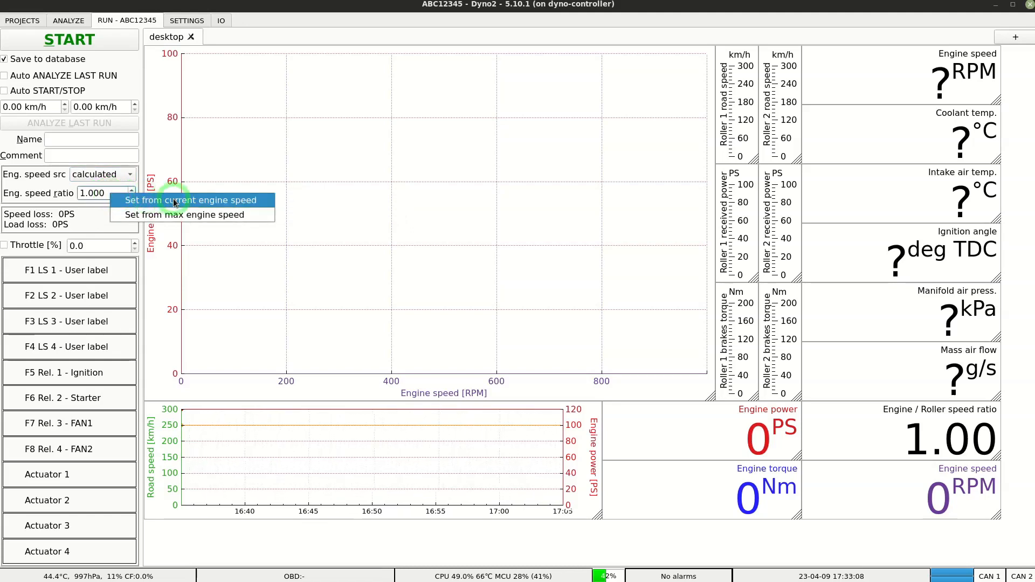
left_click(192, 201)
type("3000")
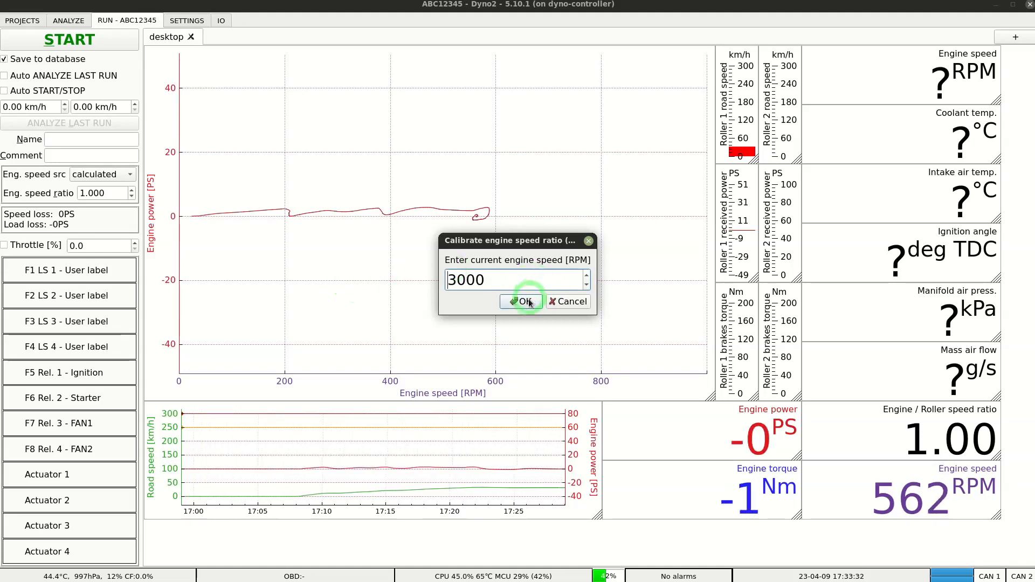
- Accept 3000 RPM giving ratio 5.343, then record a dyno pull to about 7000 RPM
left_click(522, 302)
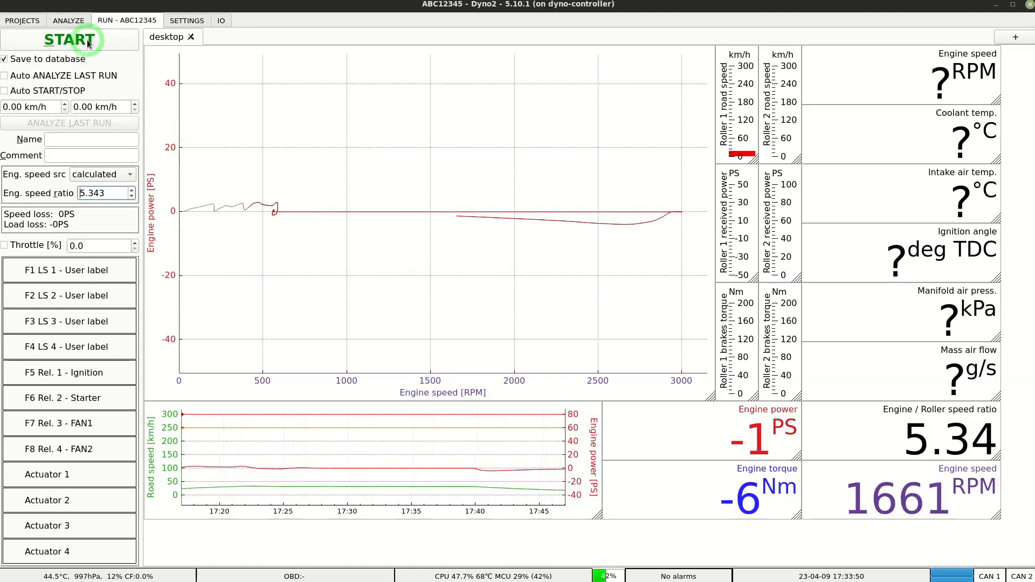
left_click(68, 40)
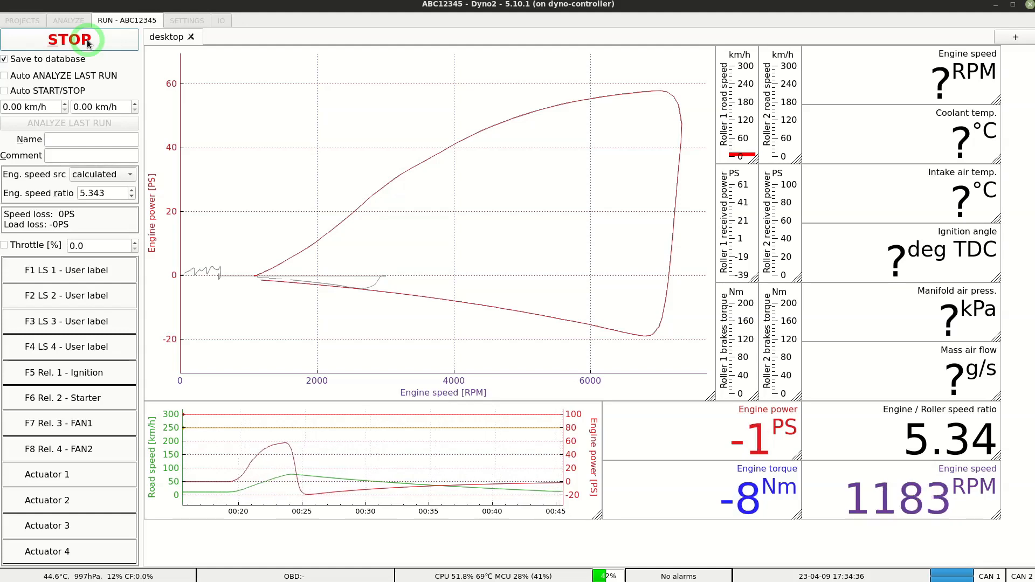
left_click(69, 40)
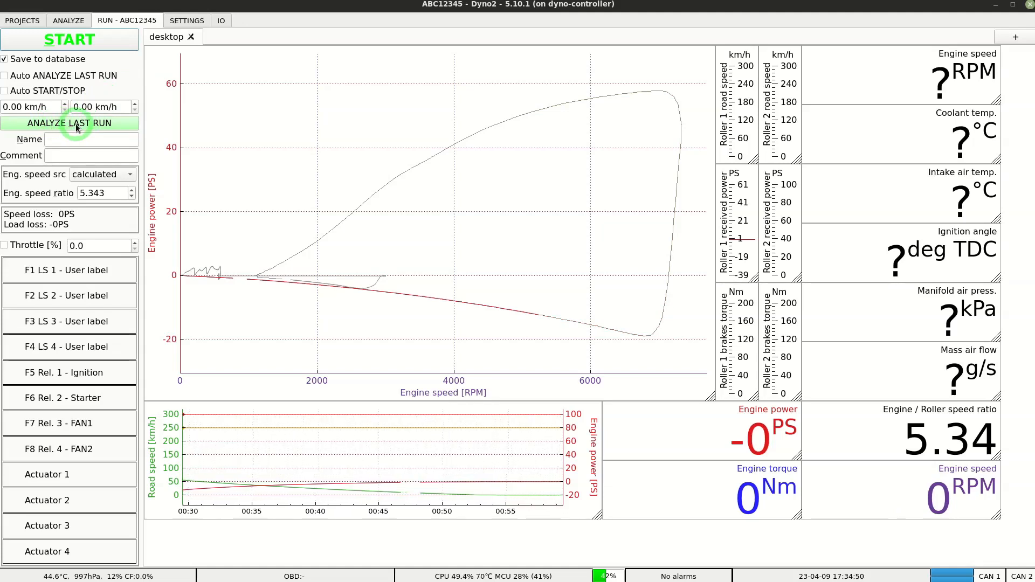
- Send the first run to analysis, record a second run and send it to analysis too
left_click(69, 123)
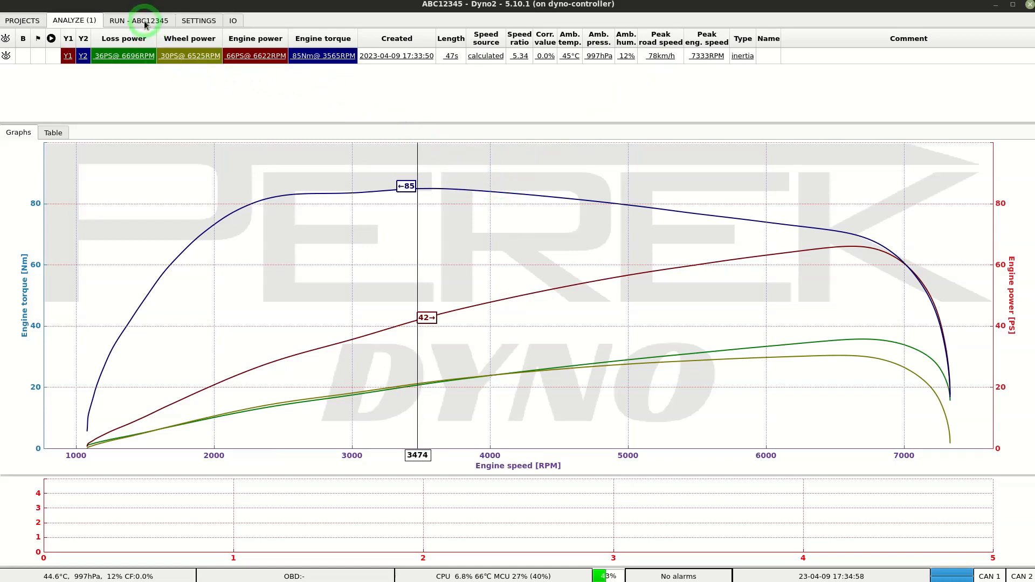
left_click(140, 20)
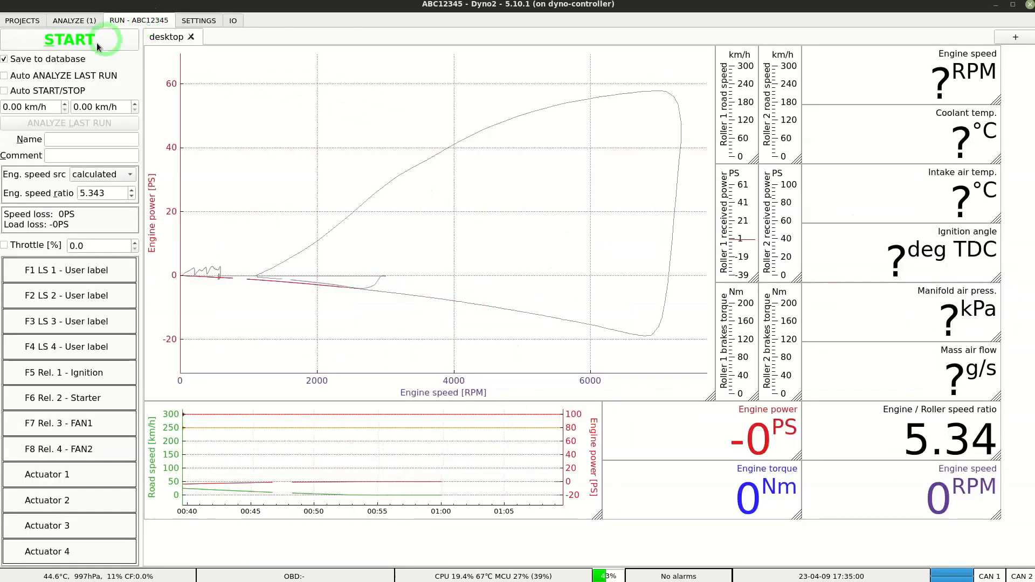
left_click(69, 39)
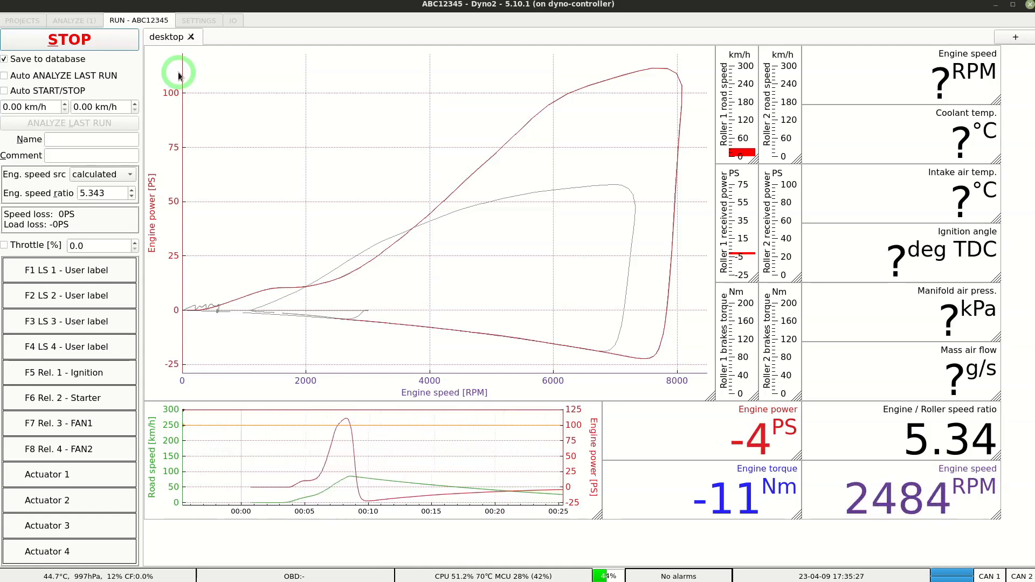
left_click(69, 39)
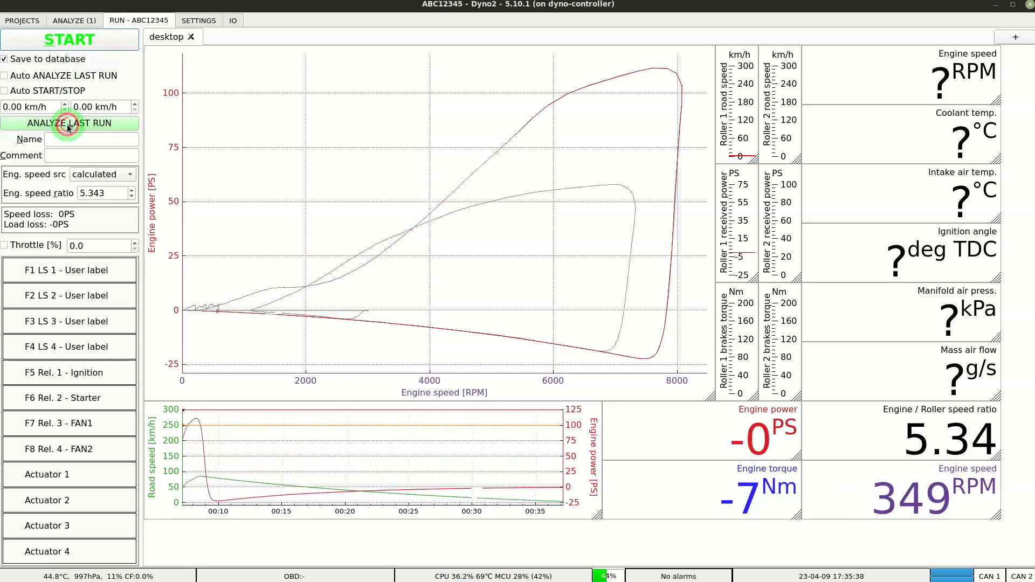
left_click(69, 123)
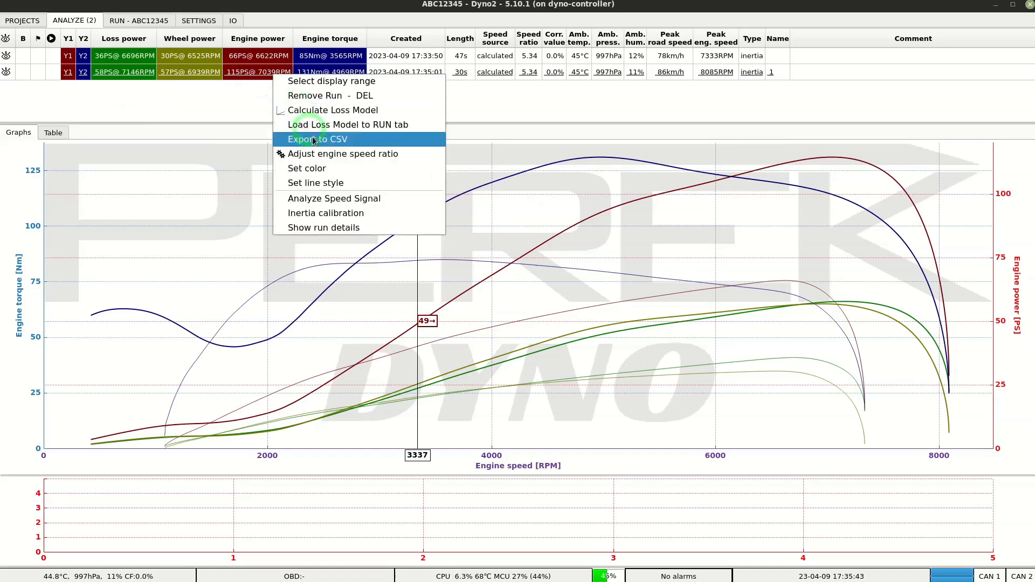
- Recolour the tuned run's curves and set its engine power line style to Dash
left_click(307, 169)
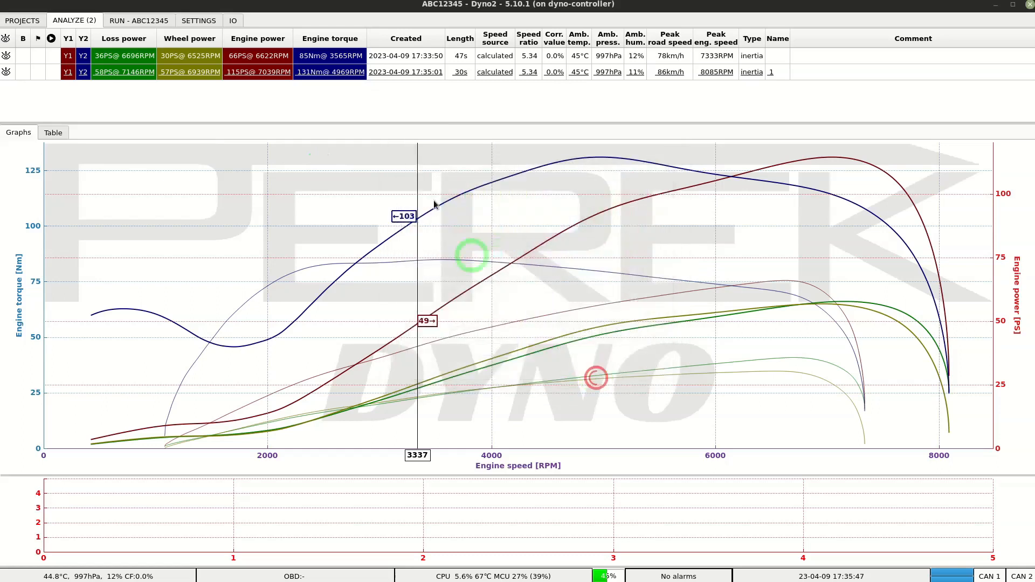
right_click(330, 71)
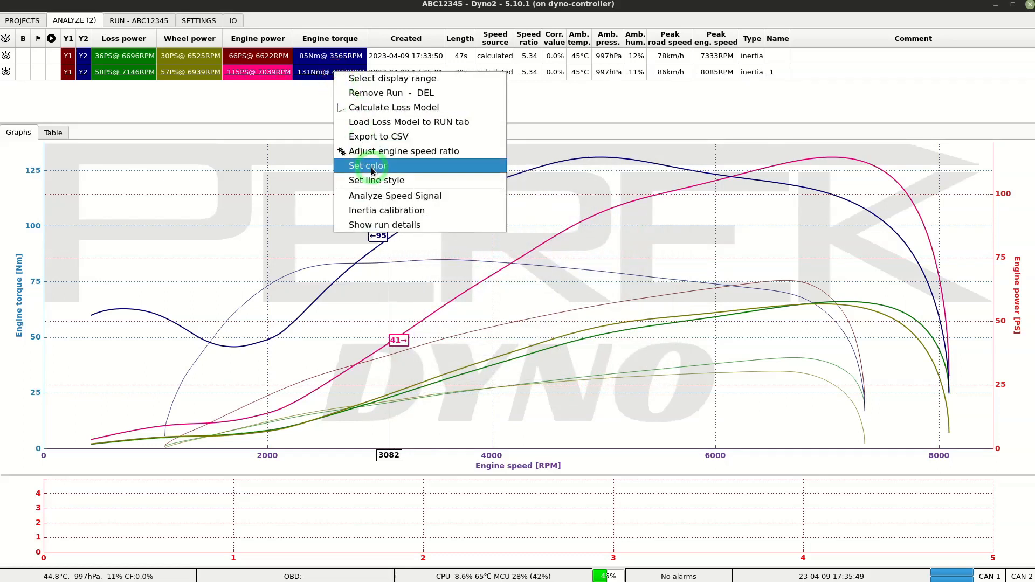
left_click(367, 165)
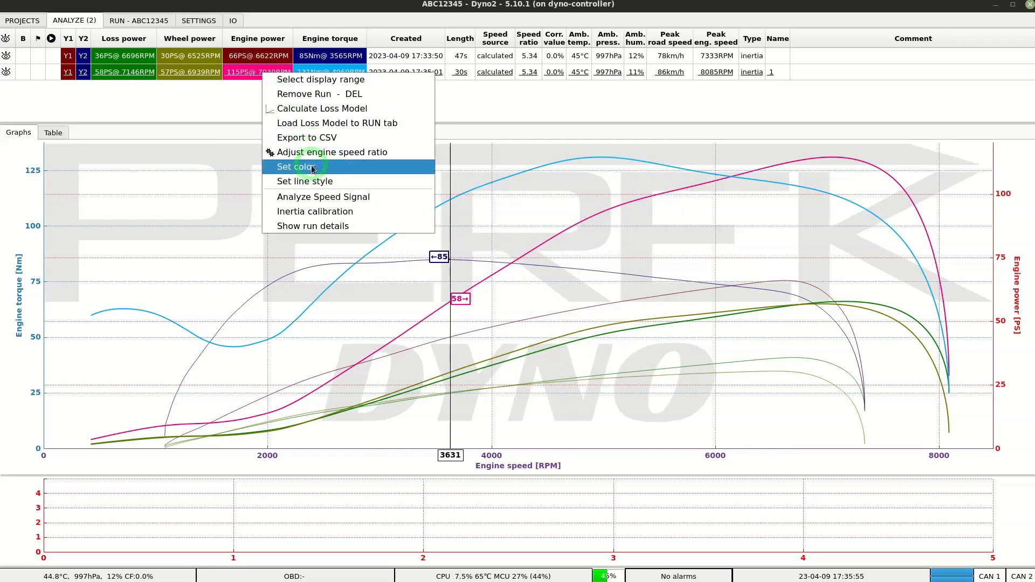
left_click(304, 181)
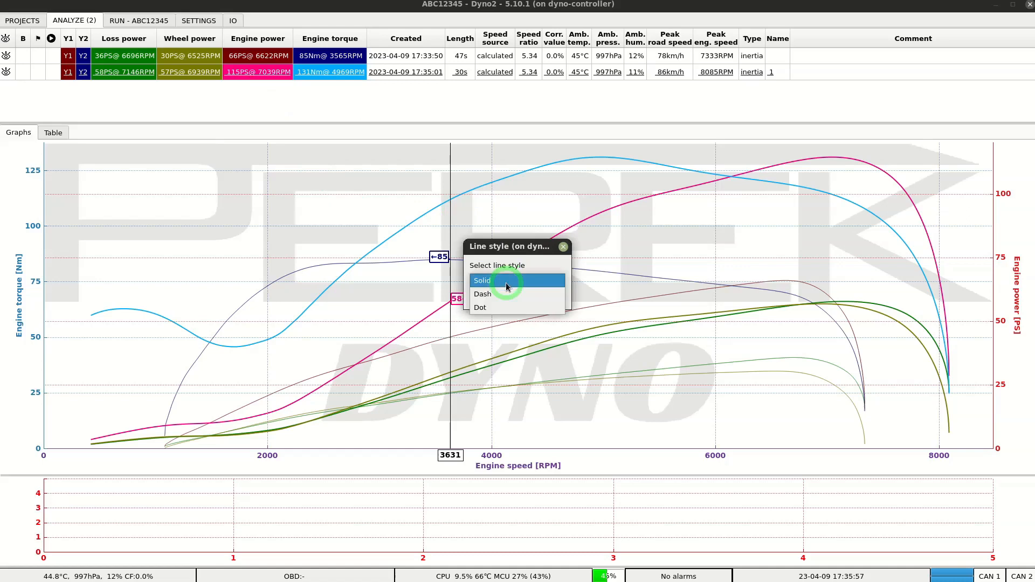
left_click(482, 294)
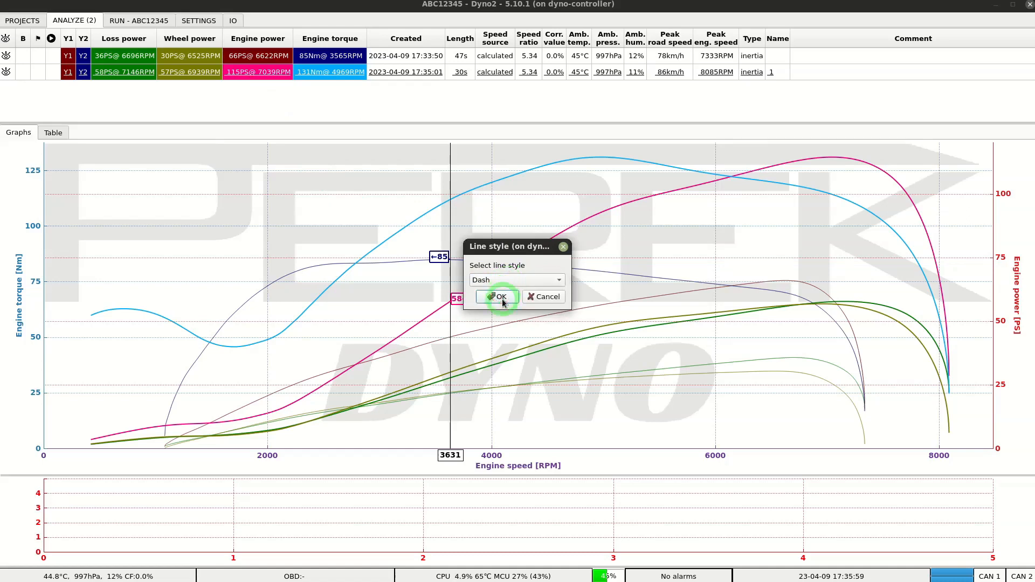
left_click(496, 296)
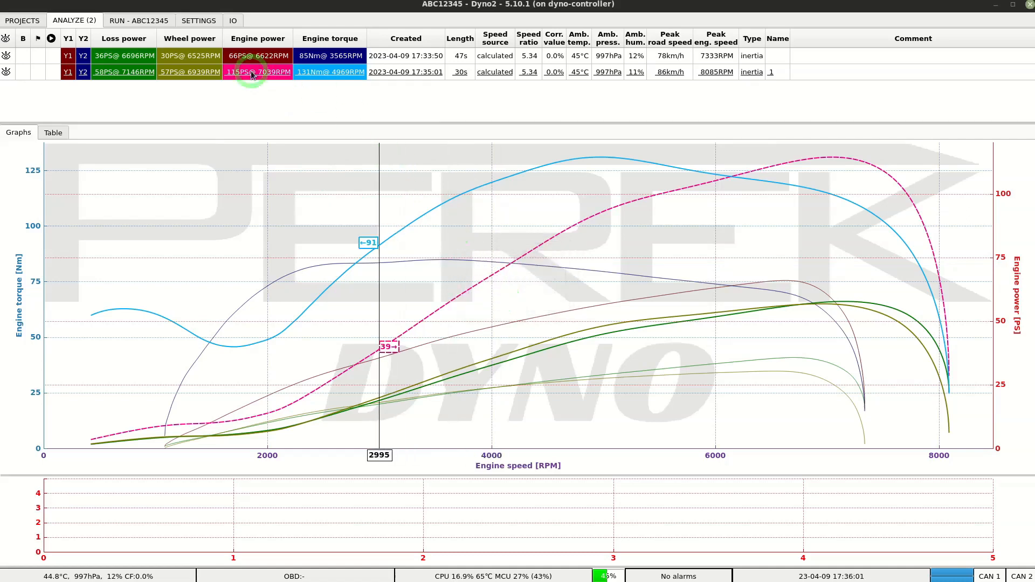
mouse_move(241, 85)
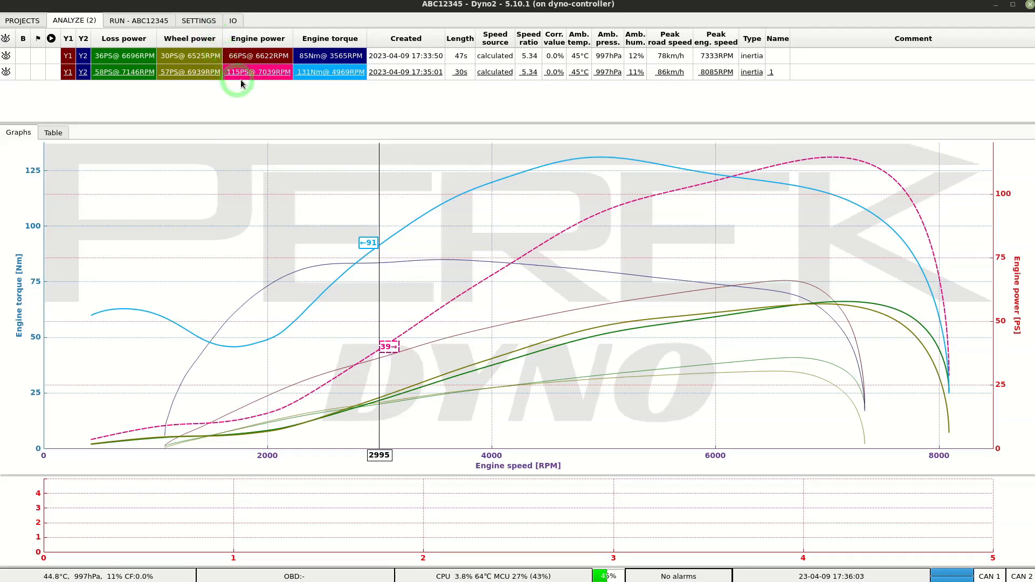
right_click(257, 72)
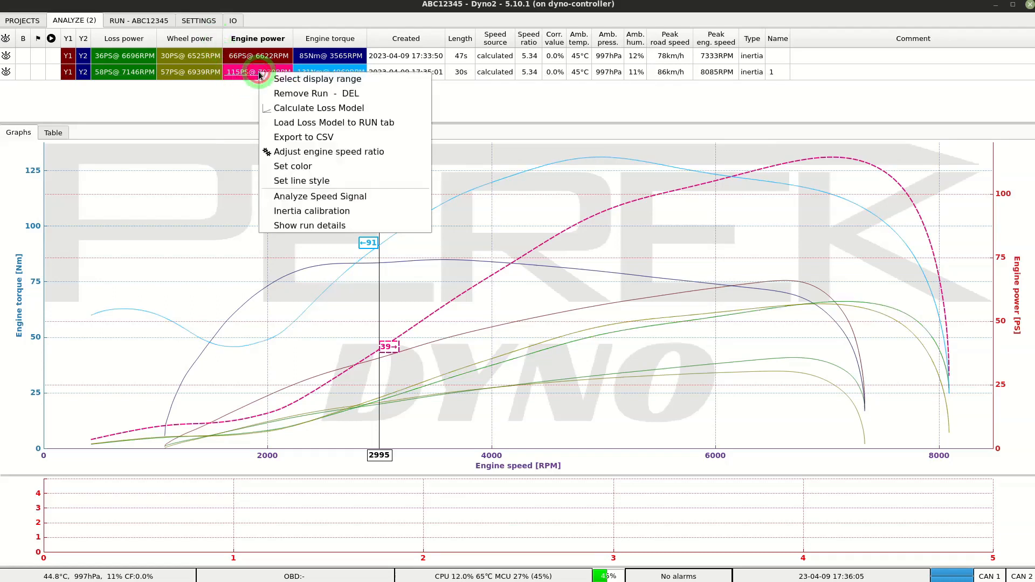
left_click(312, 93)
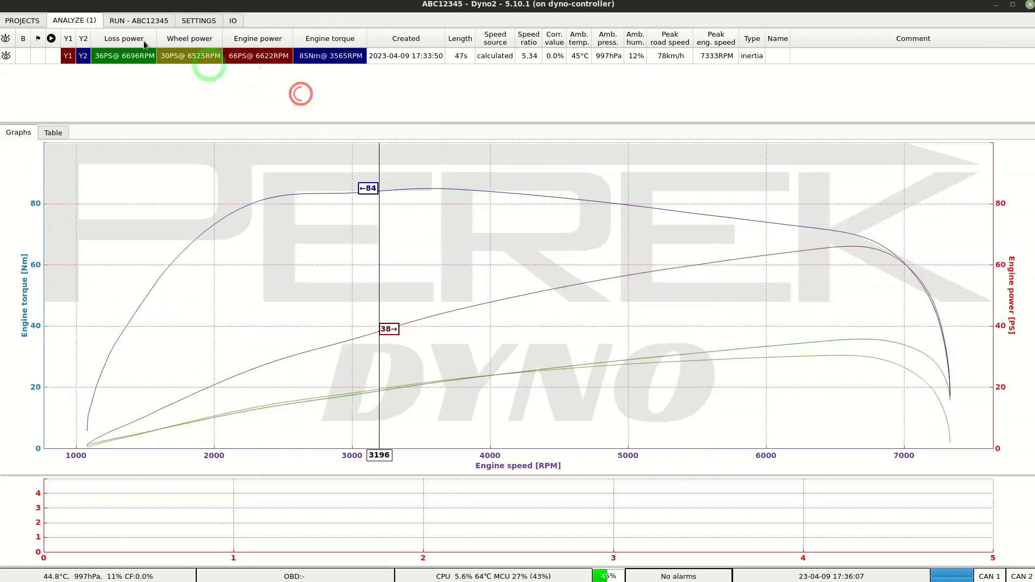
left_click(21, 20)
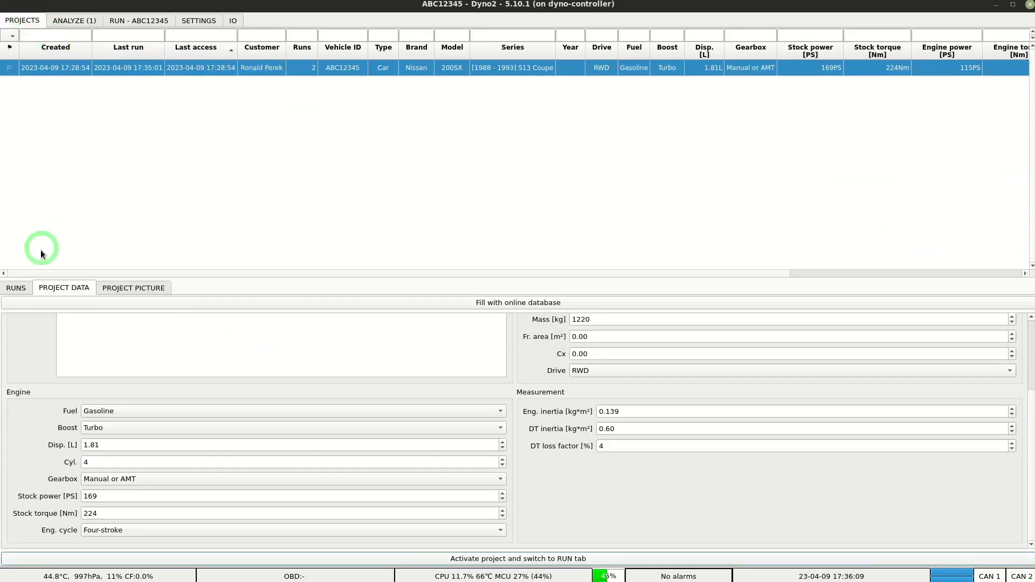
left_click(16, 288)
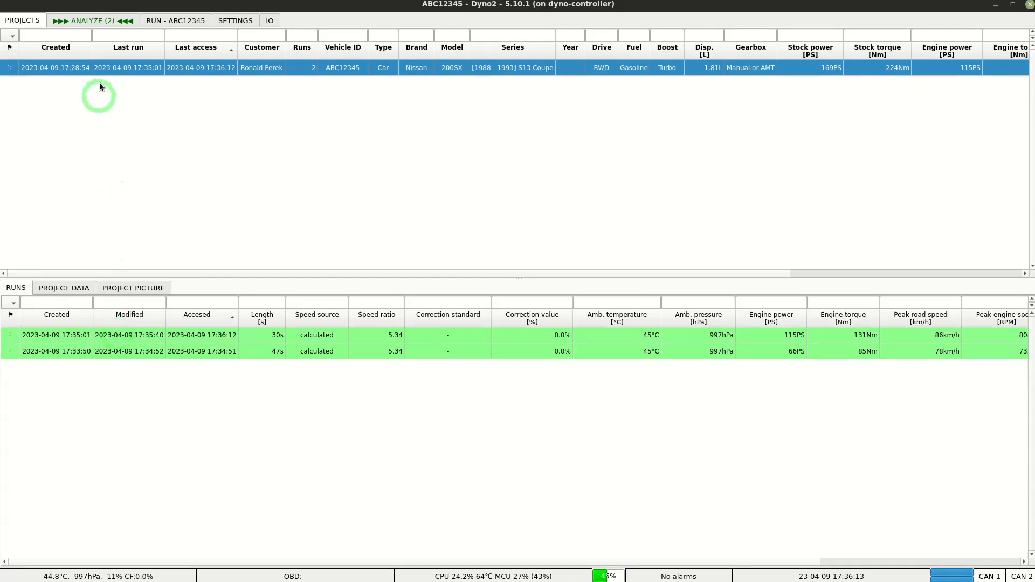
left_click(87, 21)
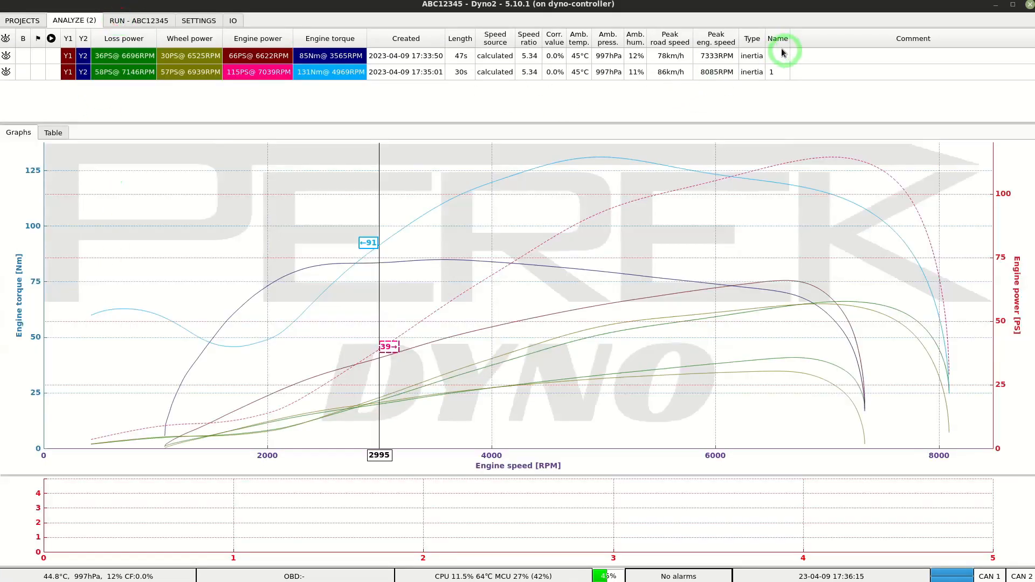
mouse_move(755, 45)
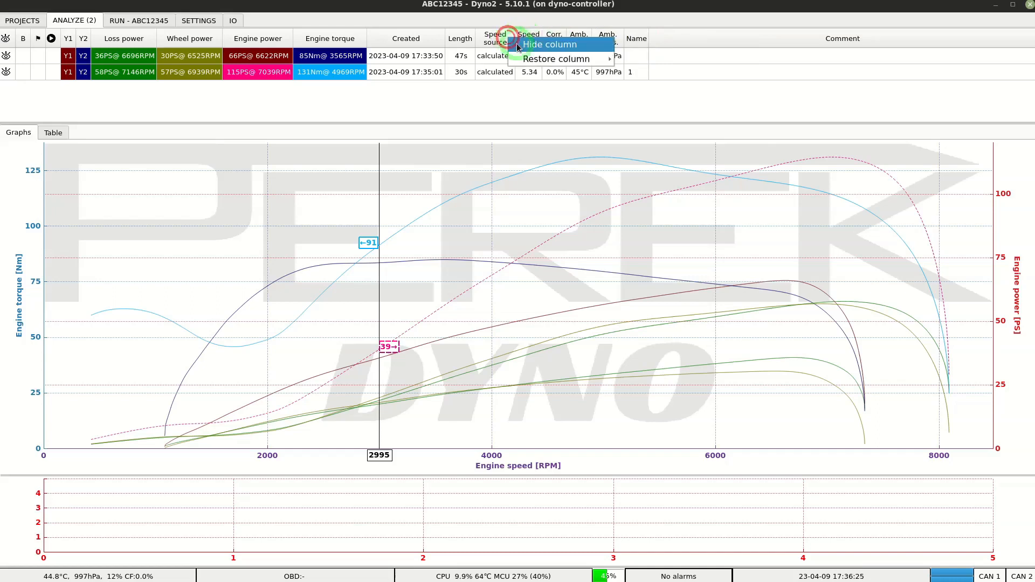
- Hide the Speed source and Loss power columns from the run table
left_click(549, 44)
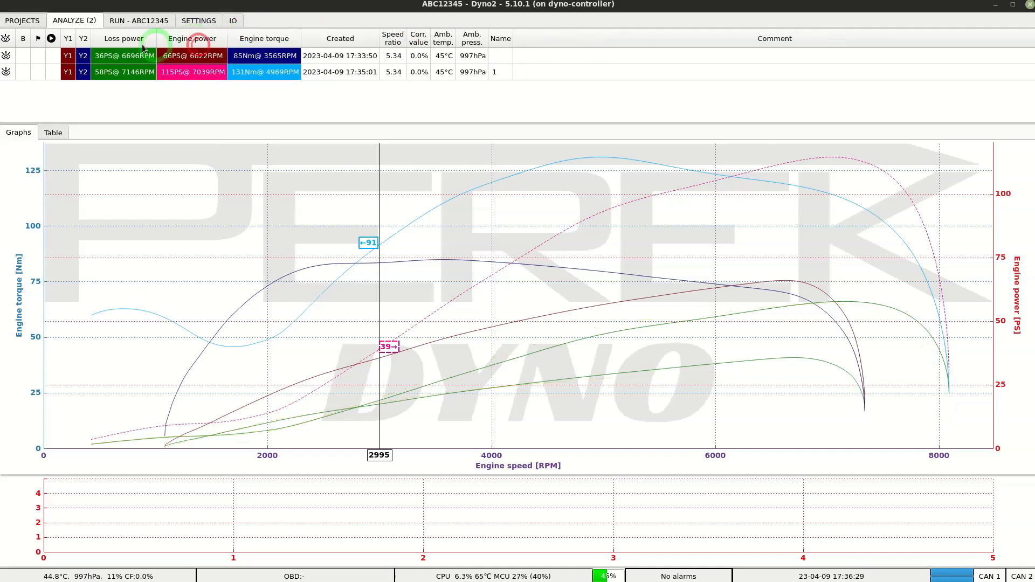
left_click(125, 38)
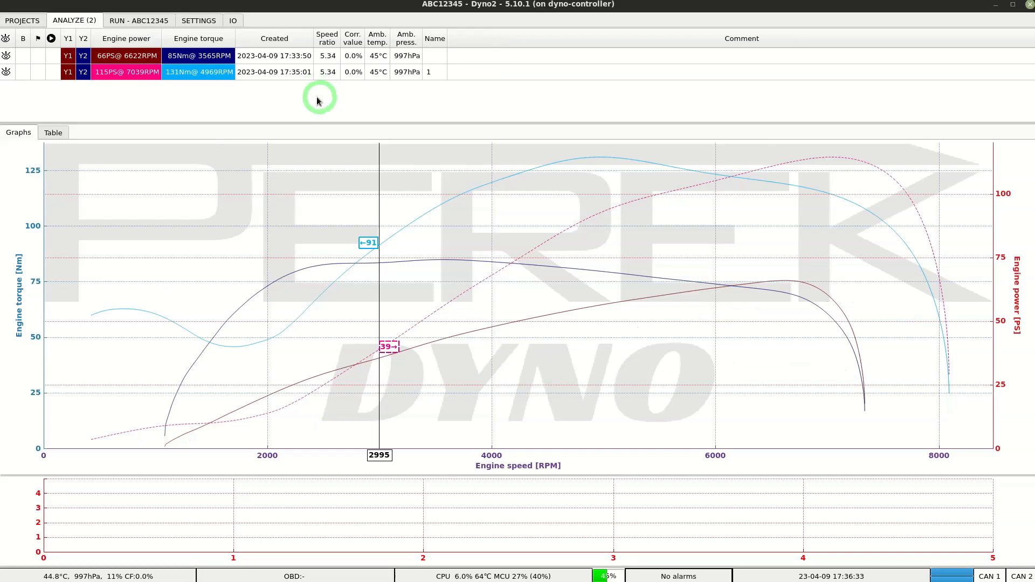
mouse_move(448, 65)
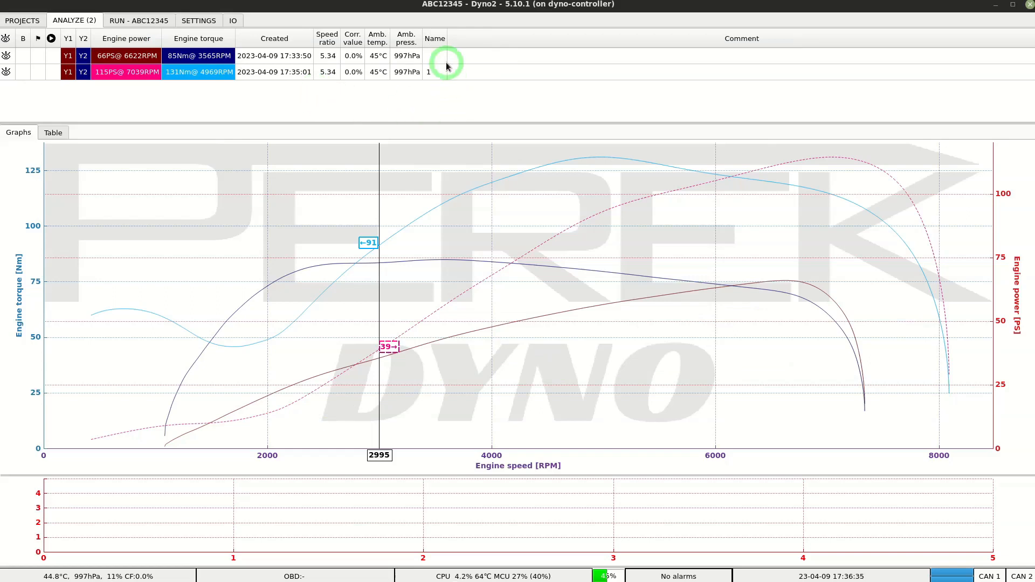
- Name the runs 'stock' and 'tuned' and enter 'comment' on the tuned run
left_click(434, 55)
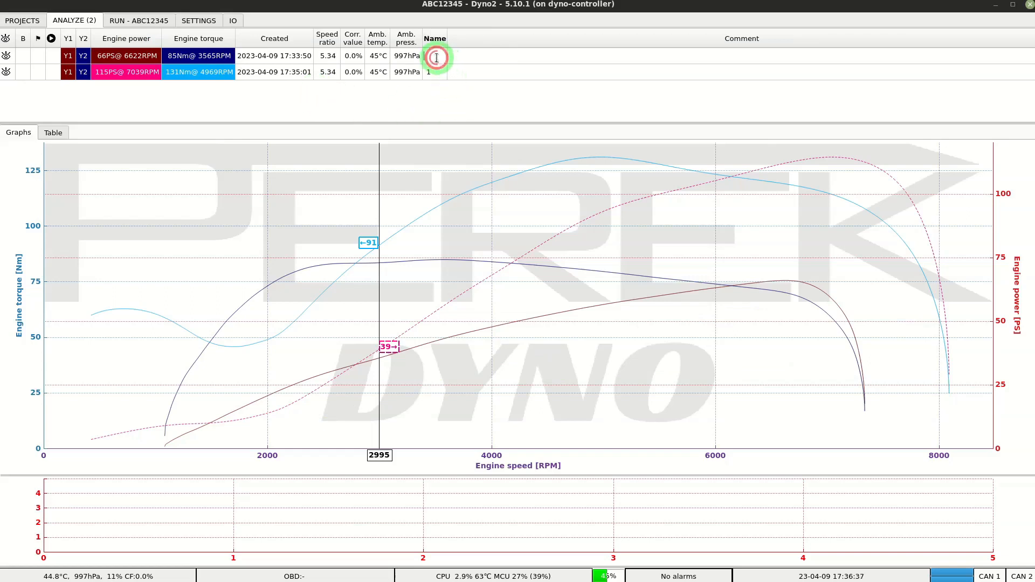
type("sto")
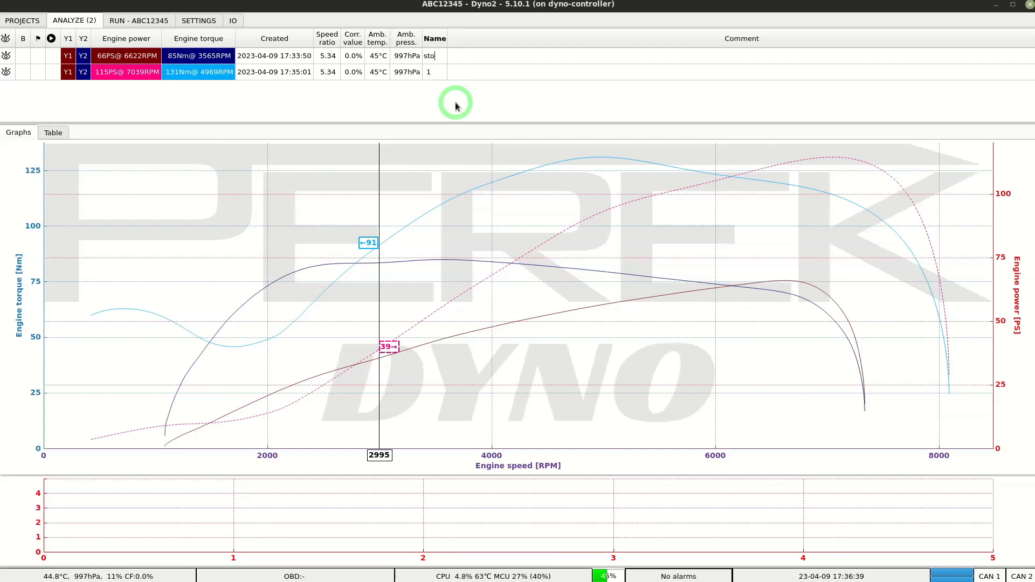
left_click(432, 72)
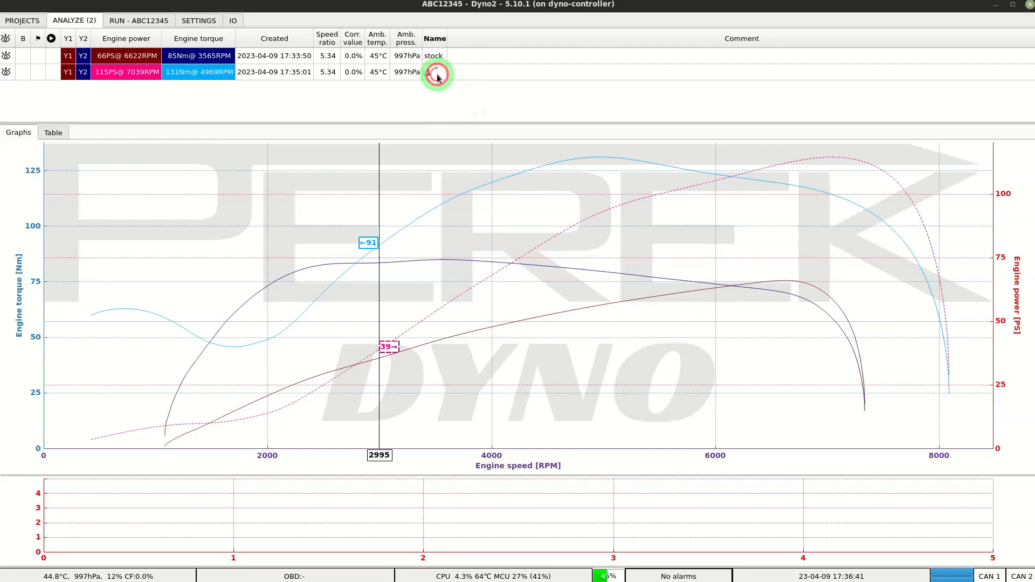
type("tun")
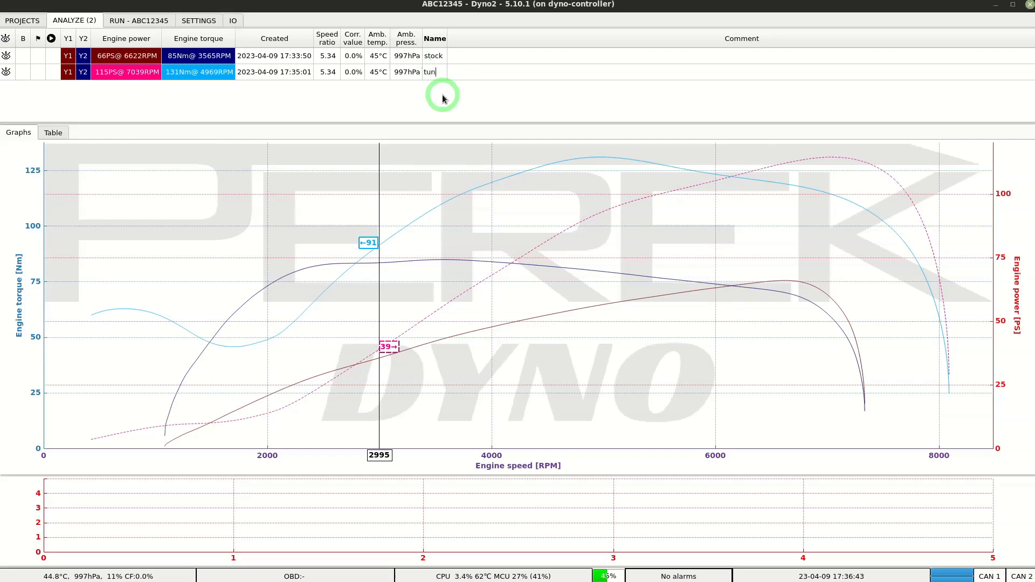
type("ed")
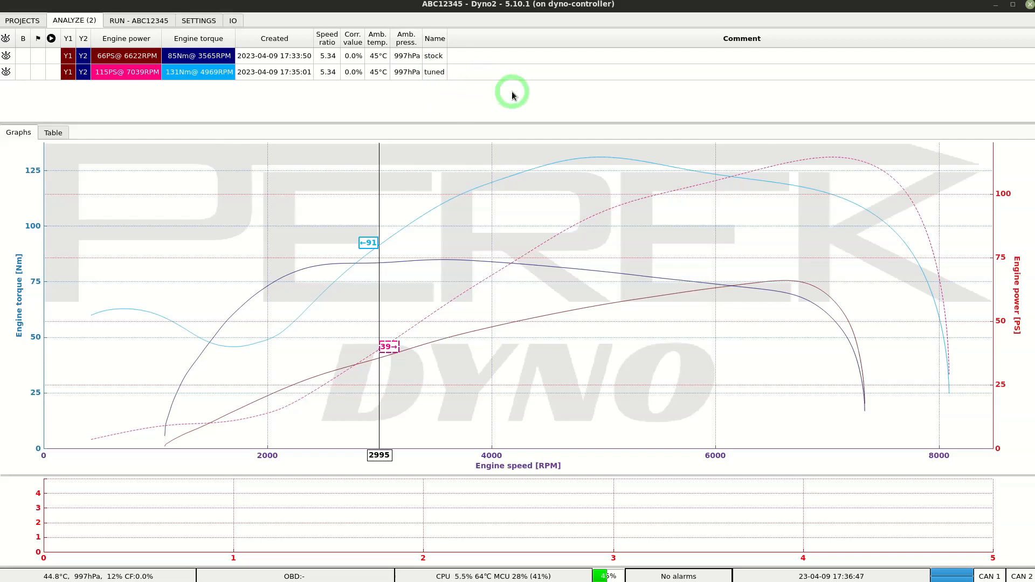
type("comment")
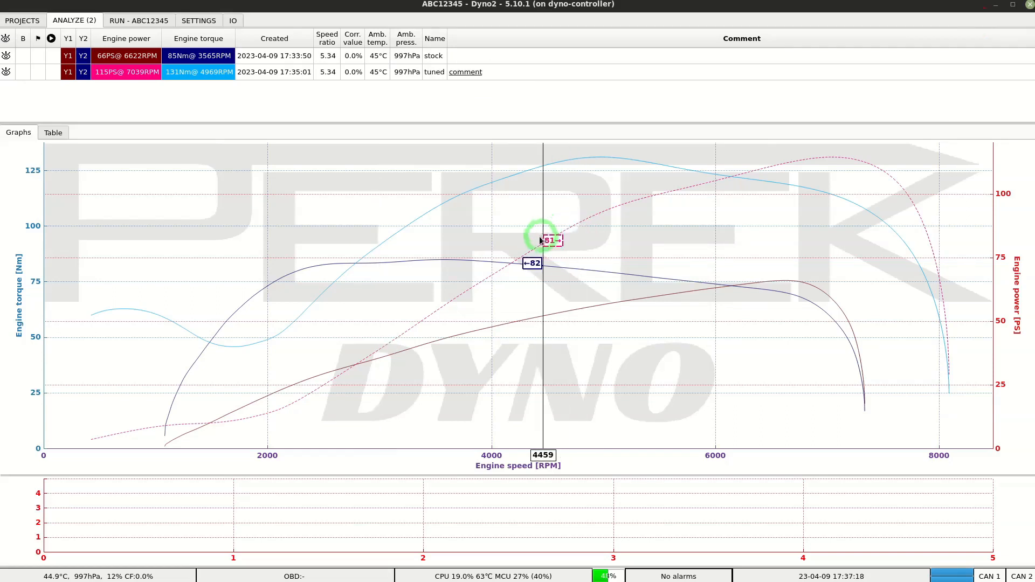
- Preview the stock vs tuned comparison as a certificate and start printing it
right_click(542, 239)
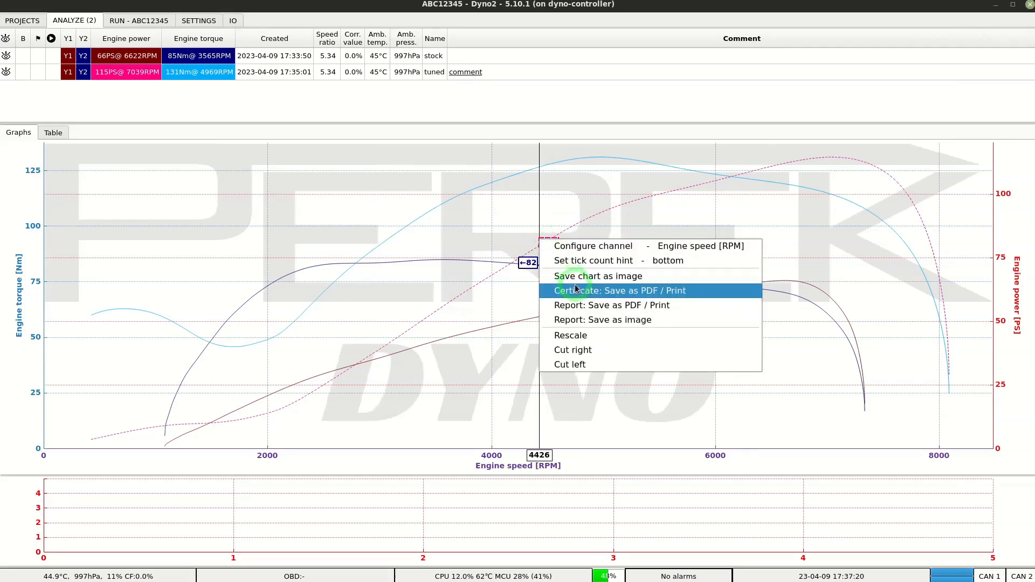
left_click(619, 290)
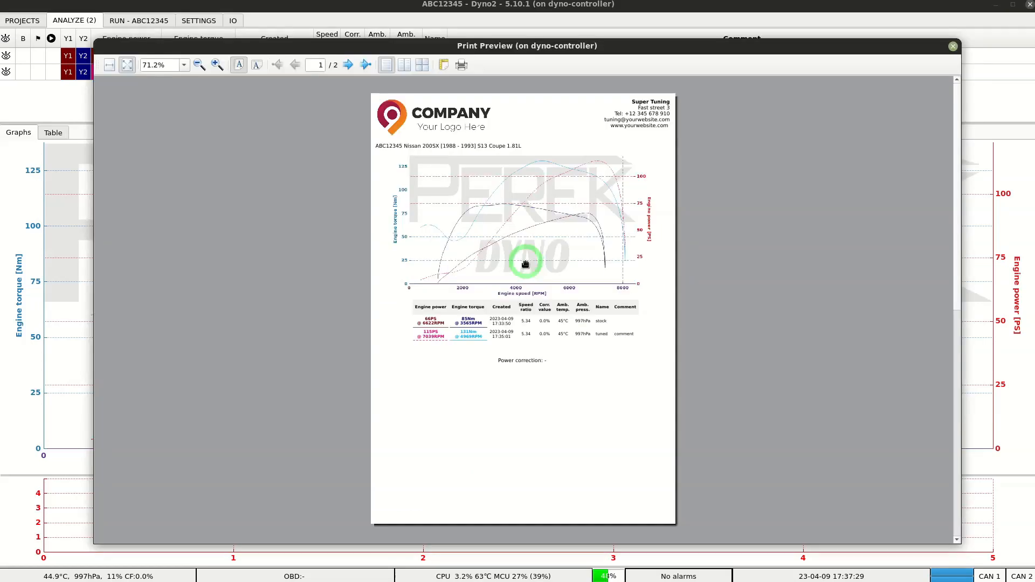
mouse_move(515, 263)
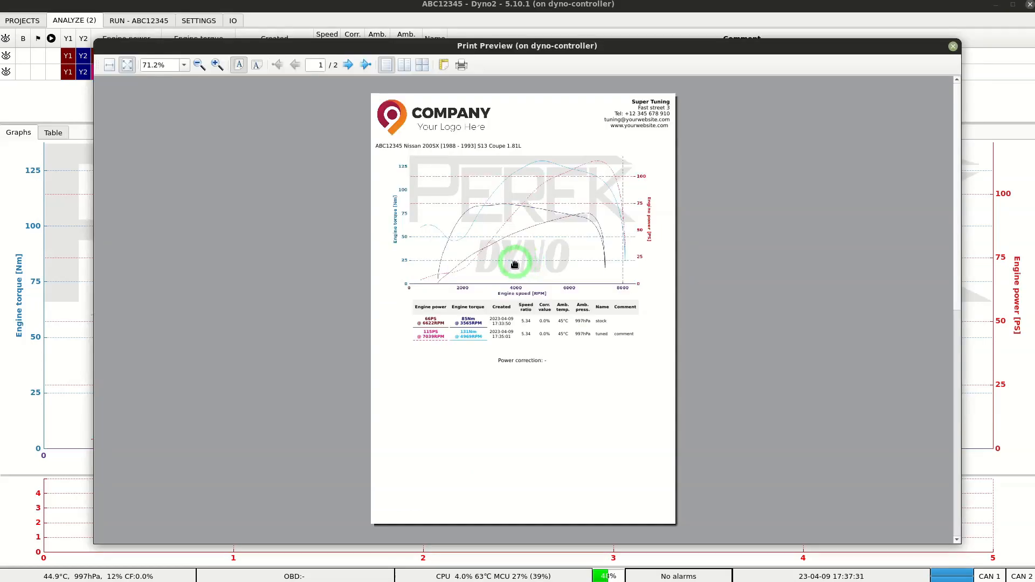
left_click(462, 65)
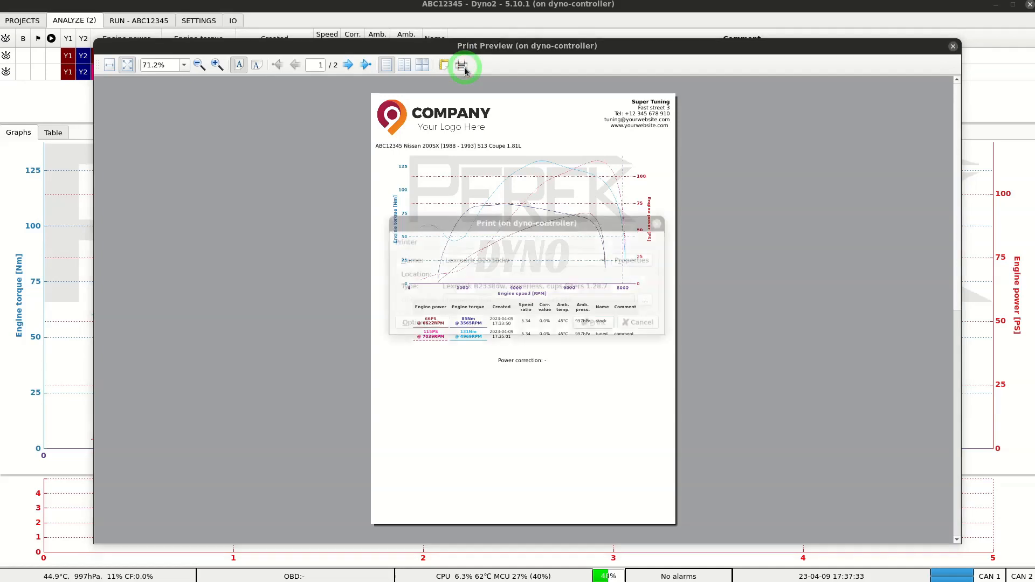